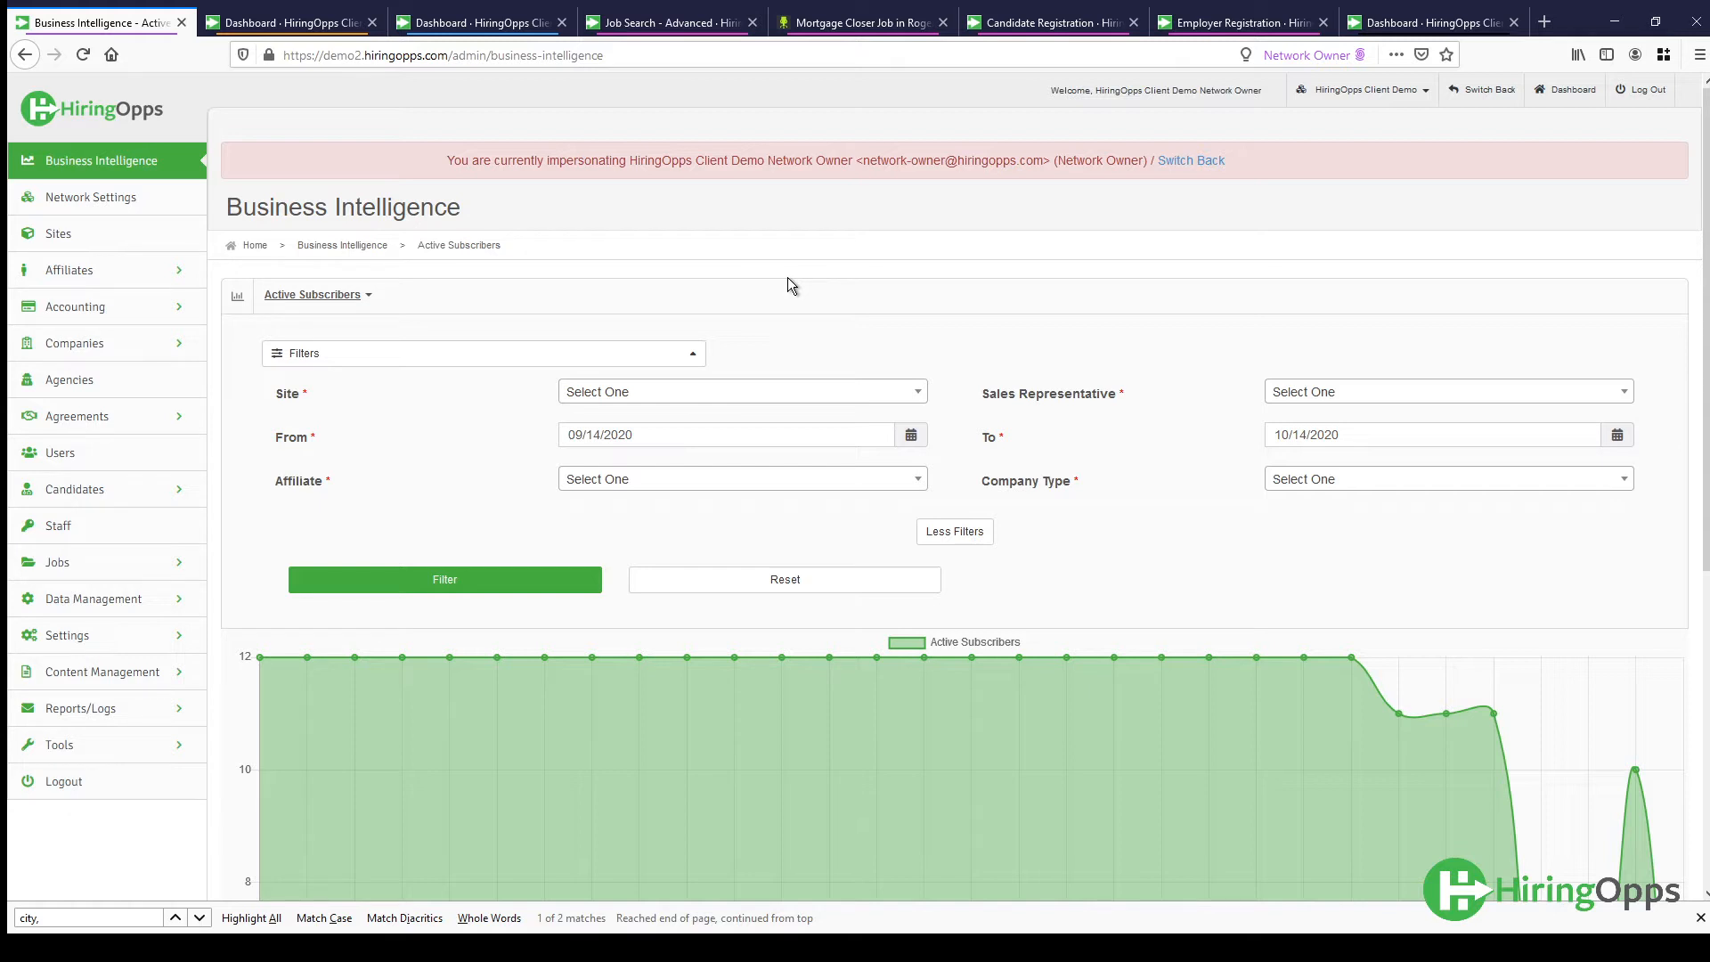
mouse_move(244, 172)
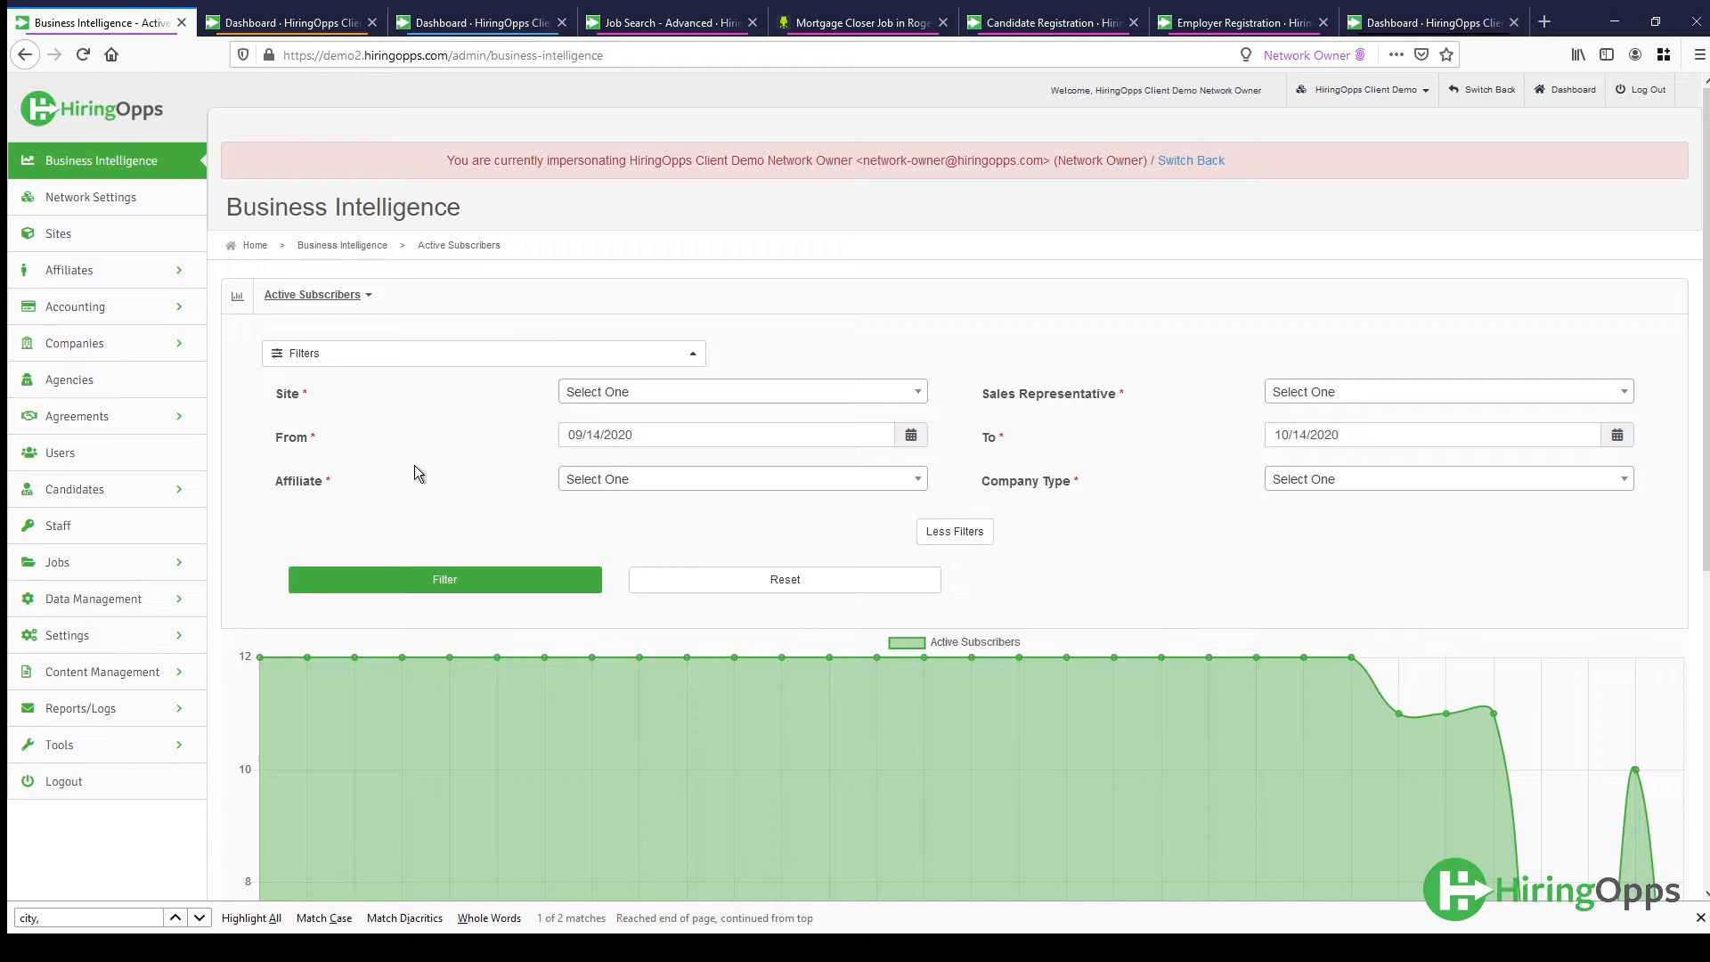
mouse_move(106, 489)
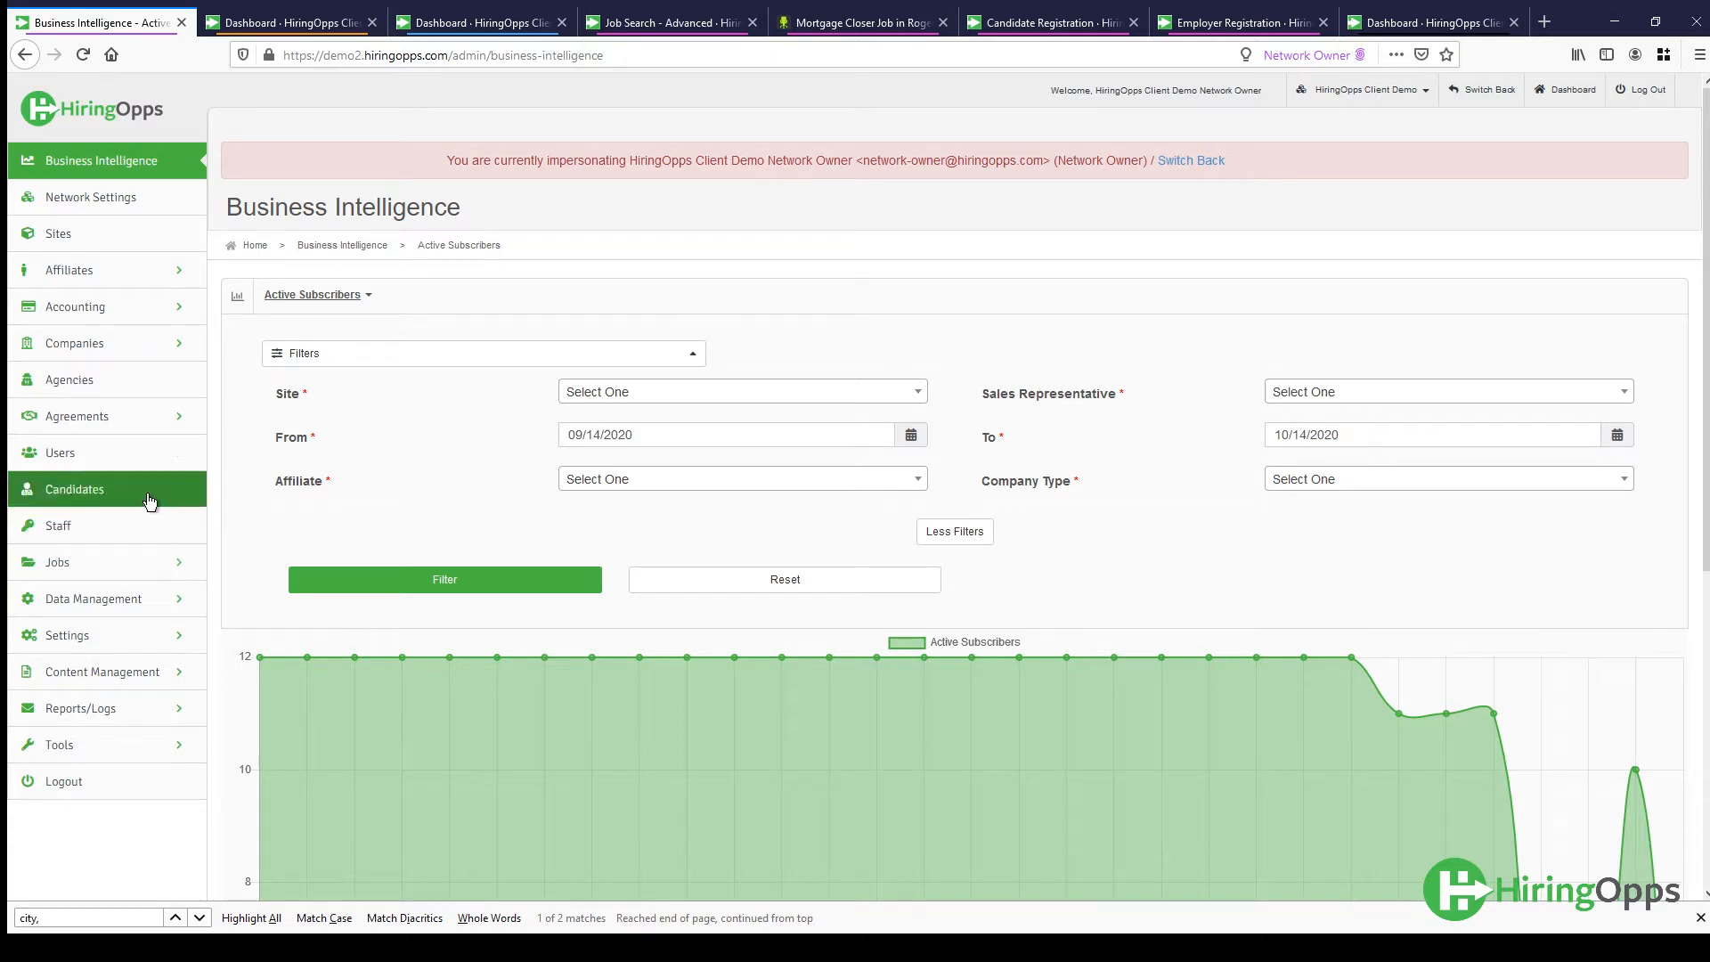
Expand Candidates in the admin sidebar and choose View All.
click(74, 488)
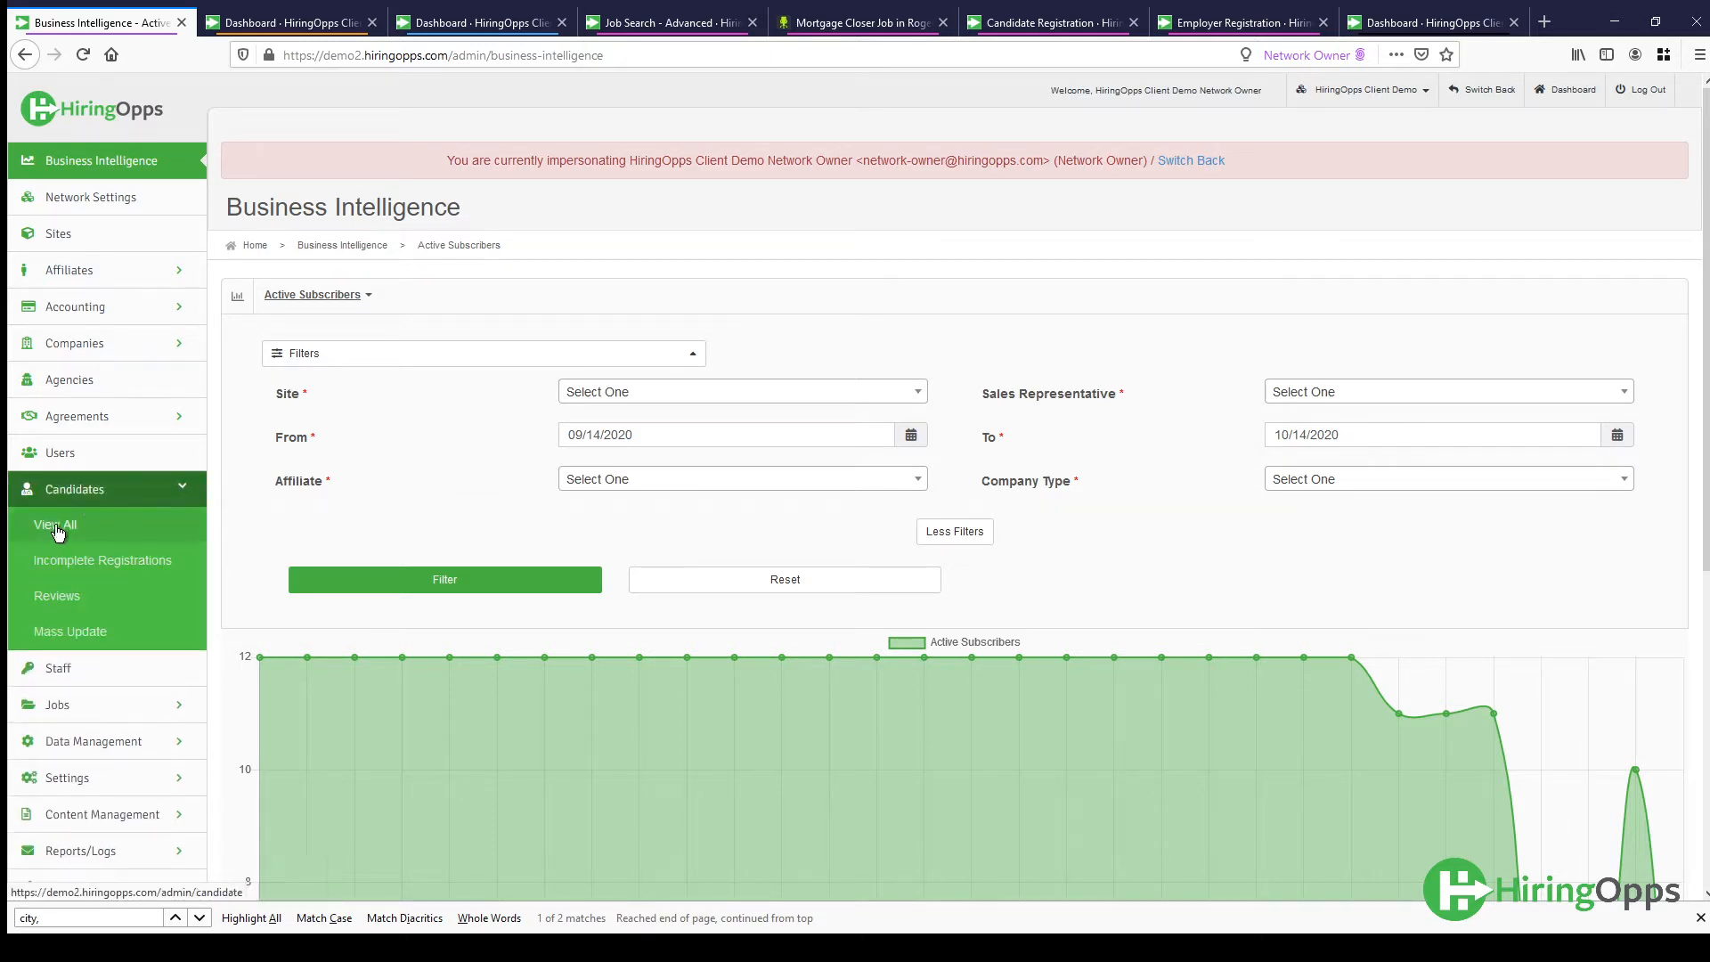
click(53, 525)
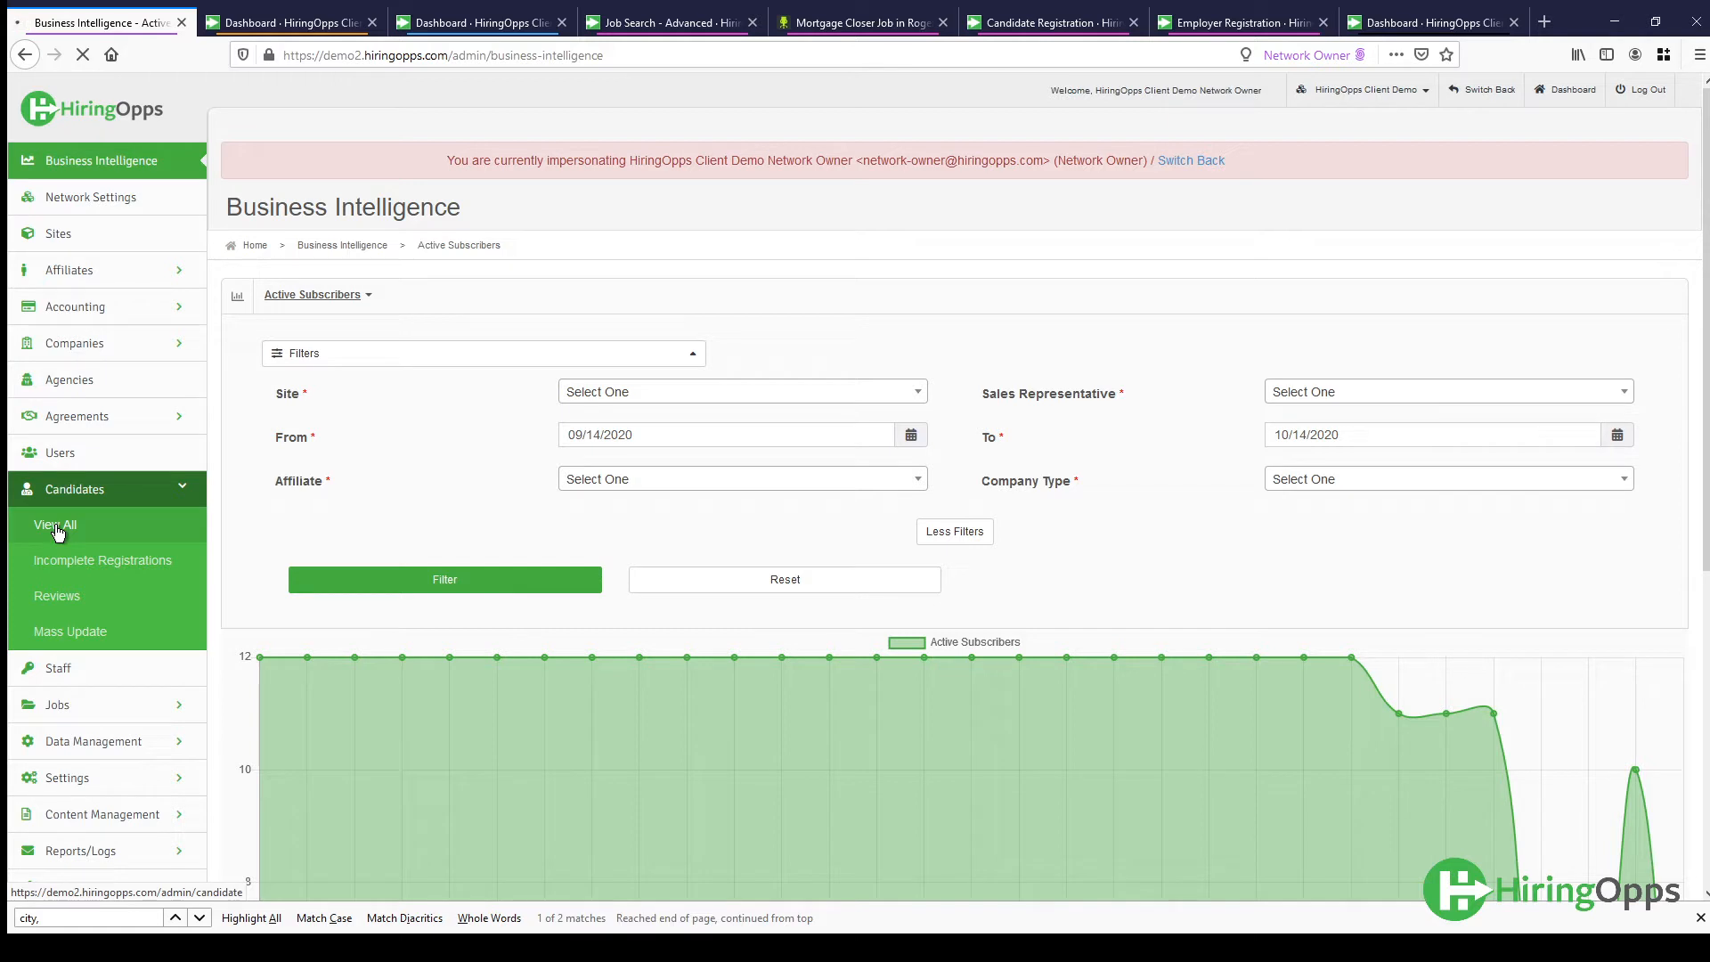
mouse_move(62, 518)
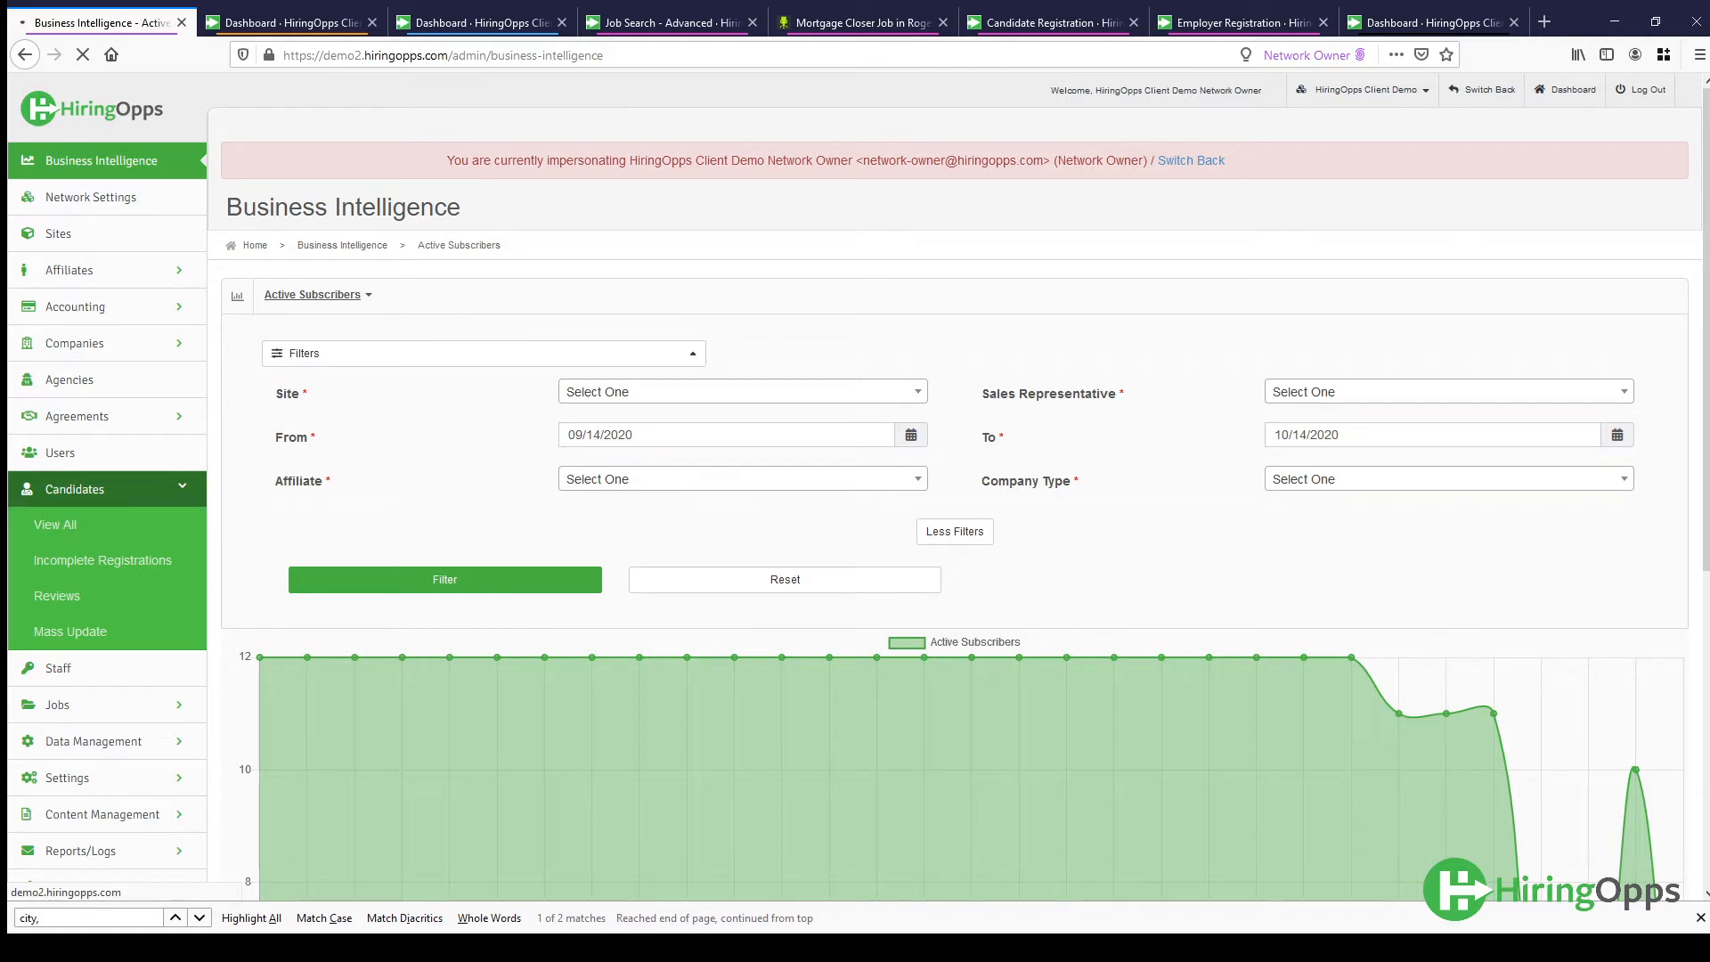
Browse the 64-candidate admin list, then move to the Candidate Registration tab.
click(55, 525)
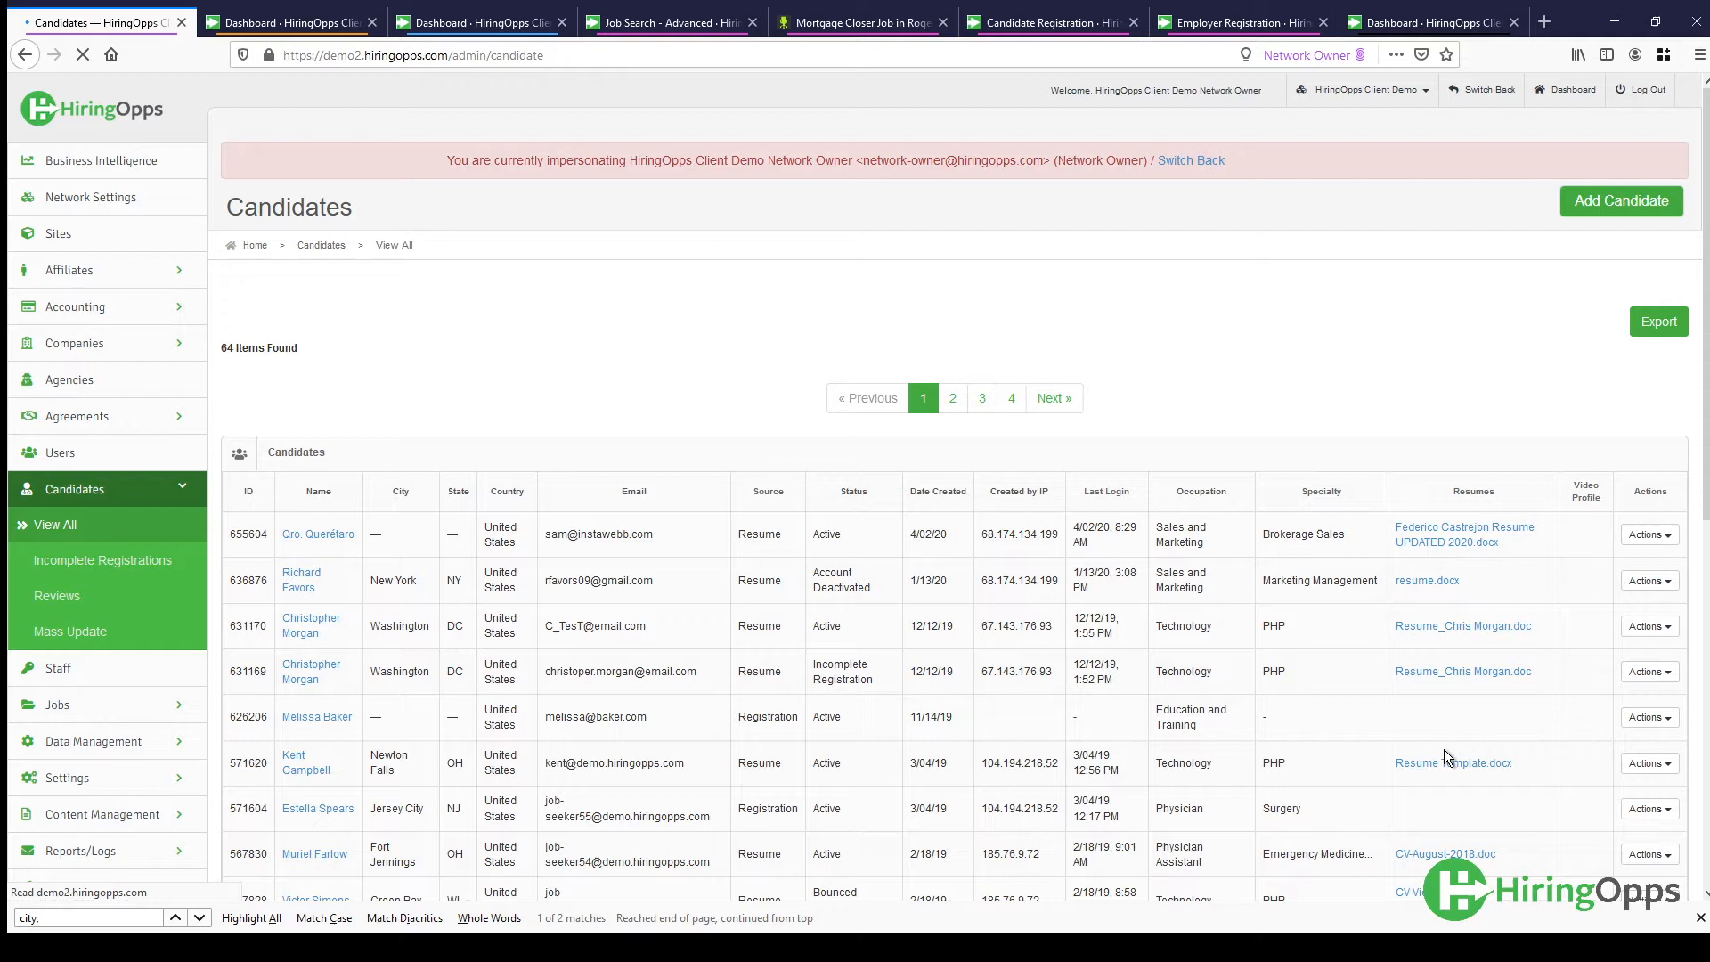
scroll(up, 3)
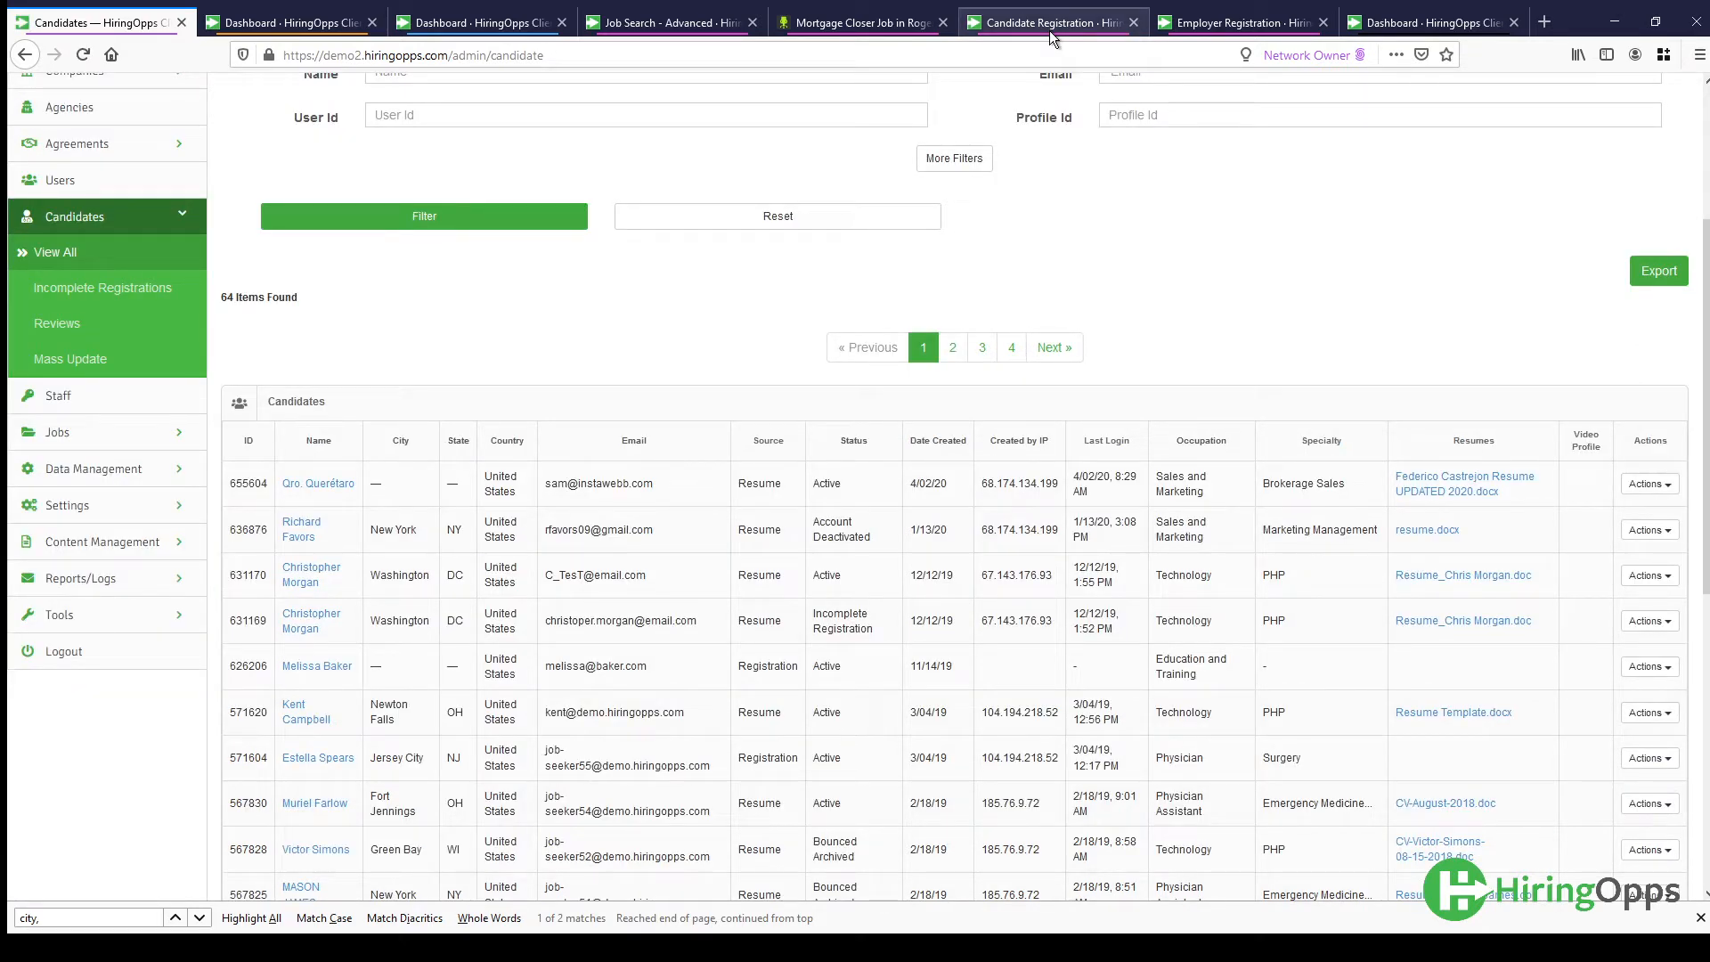
click(1049, 22)
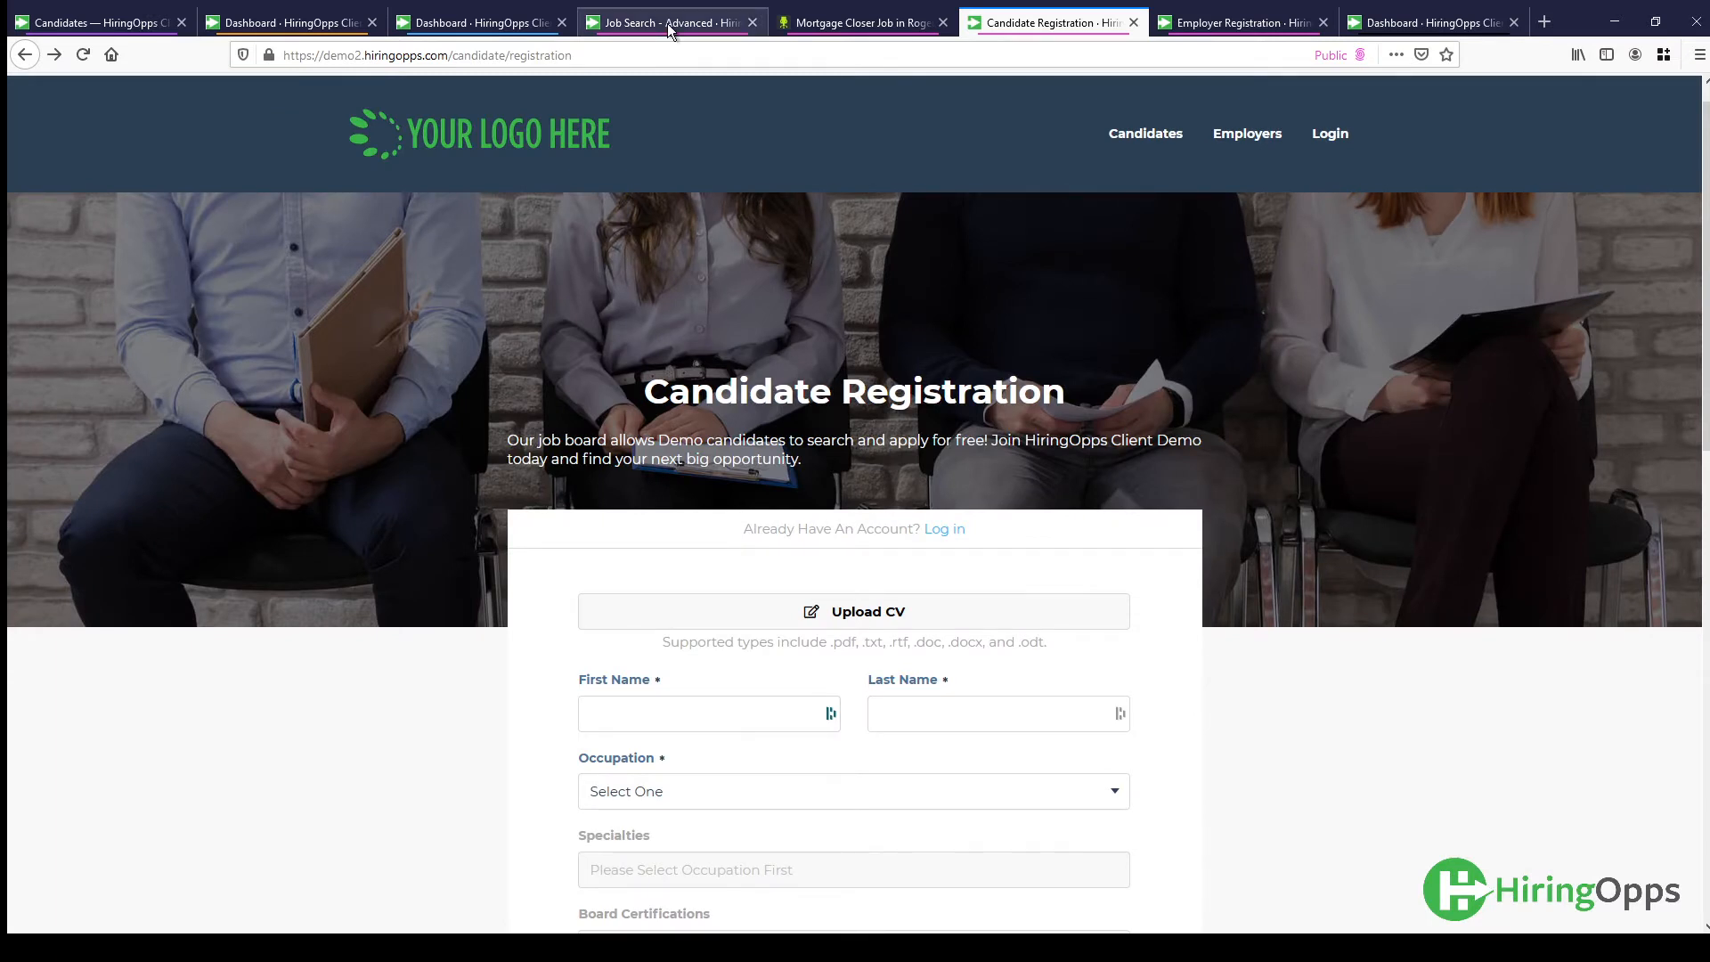
Open the Teller Needed posting from the Banking/Mortgage job search results.
click(665, 21)
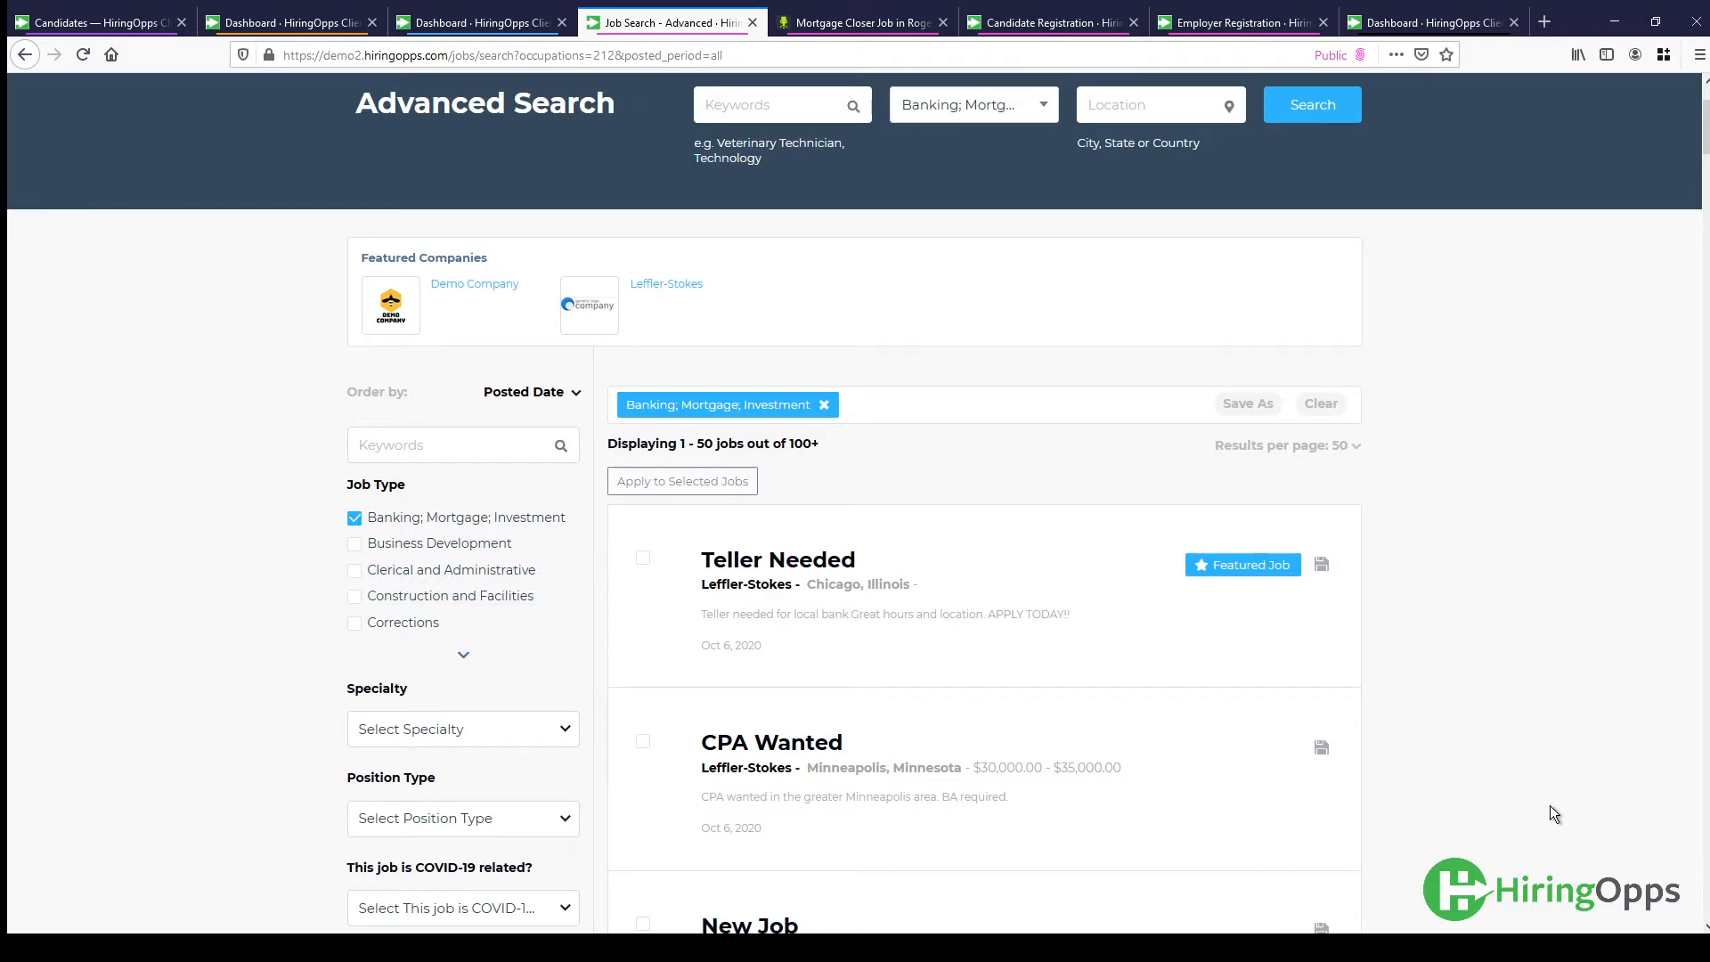
click(777, 559)
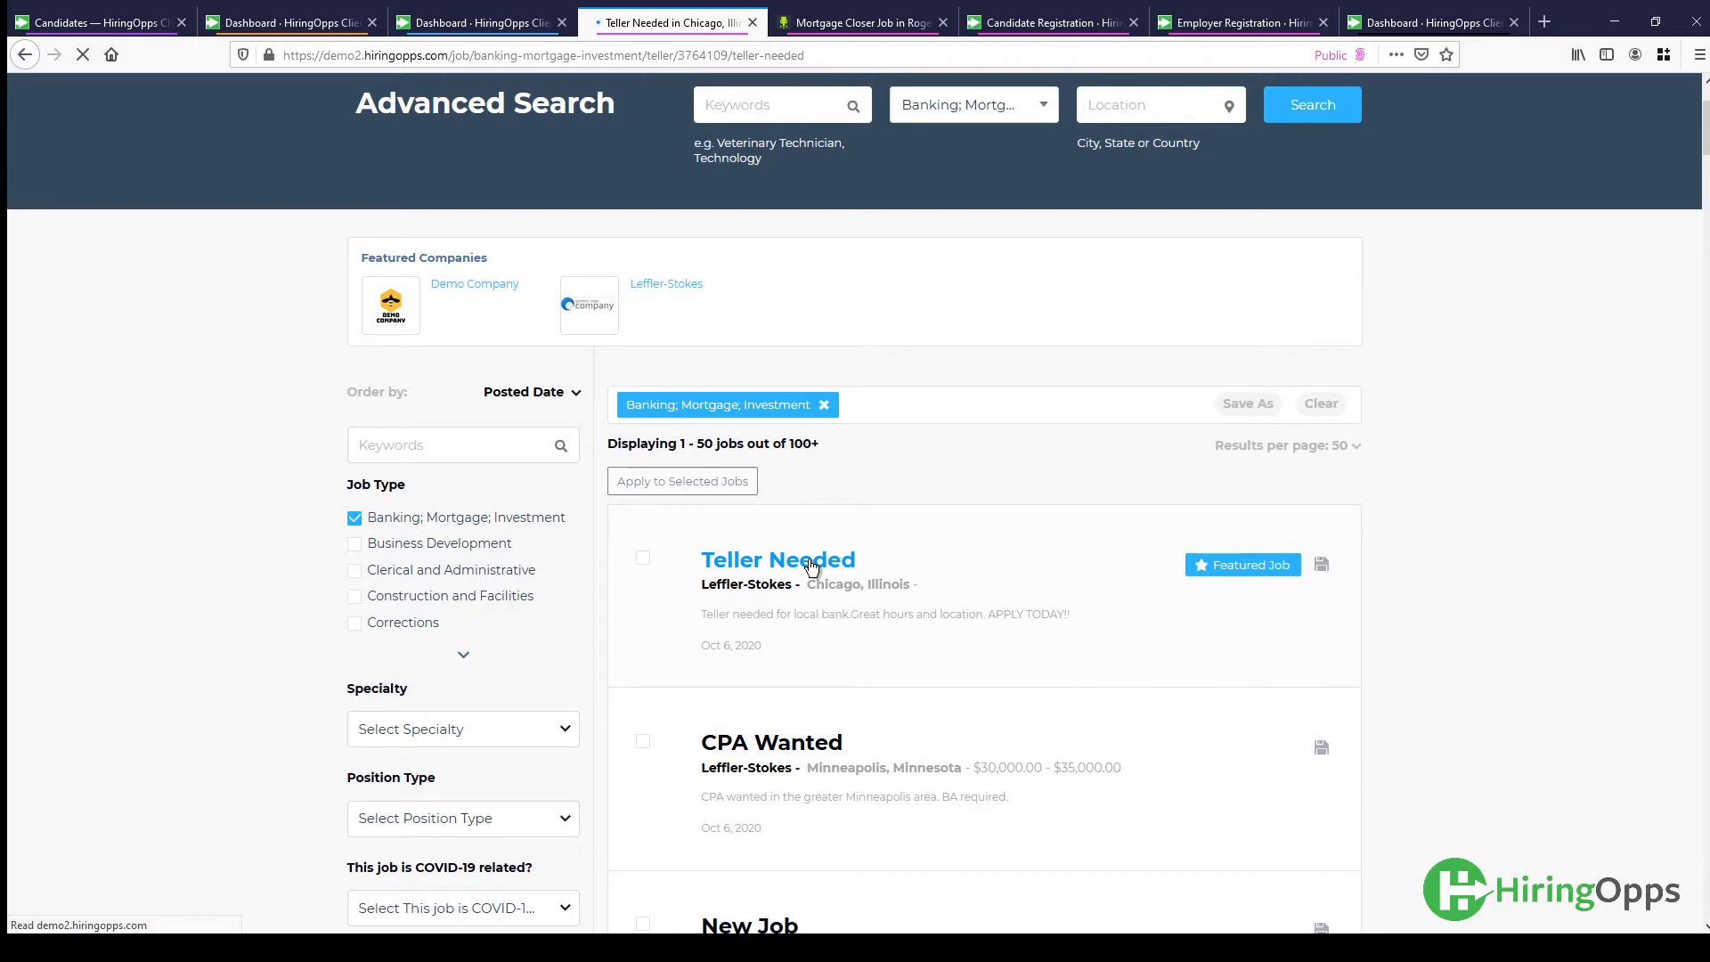
click(778, 559)
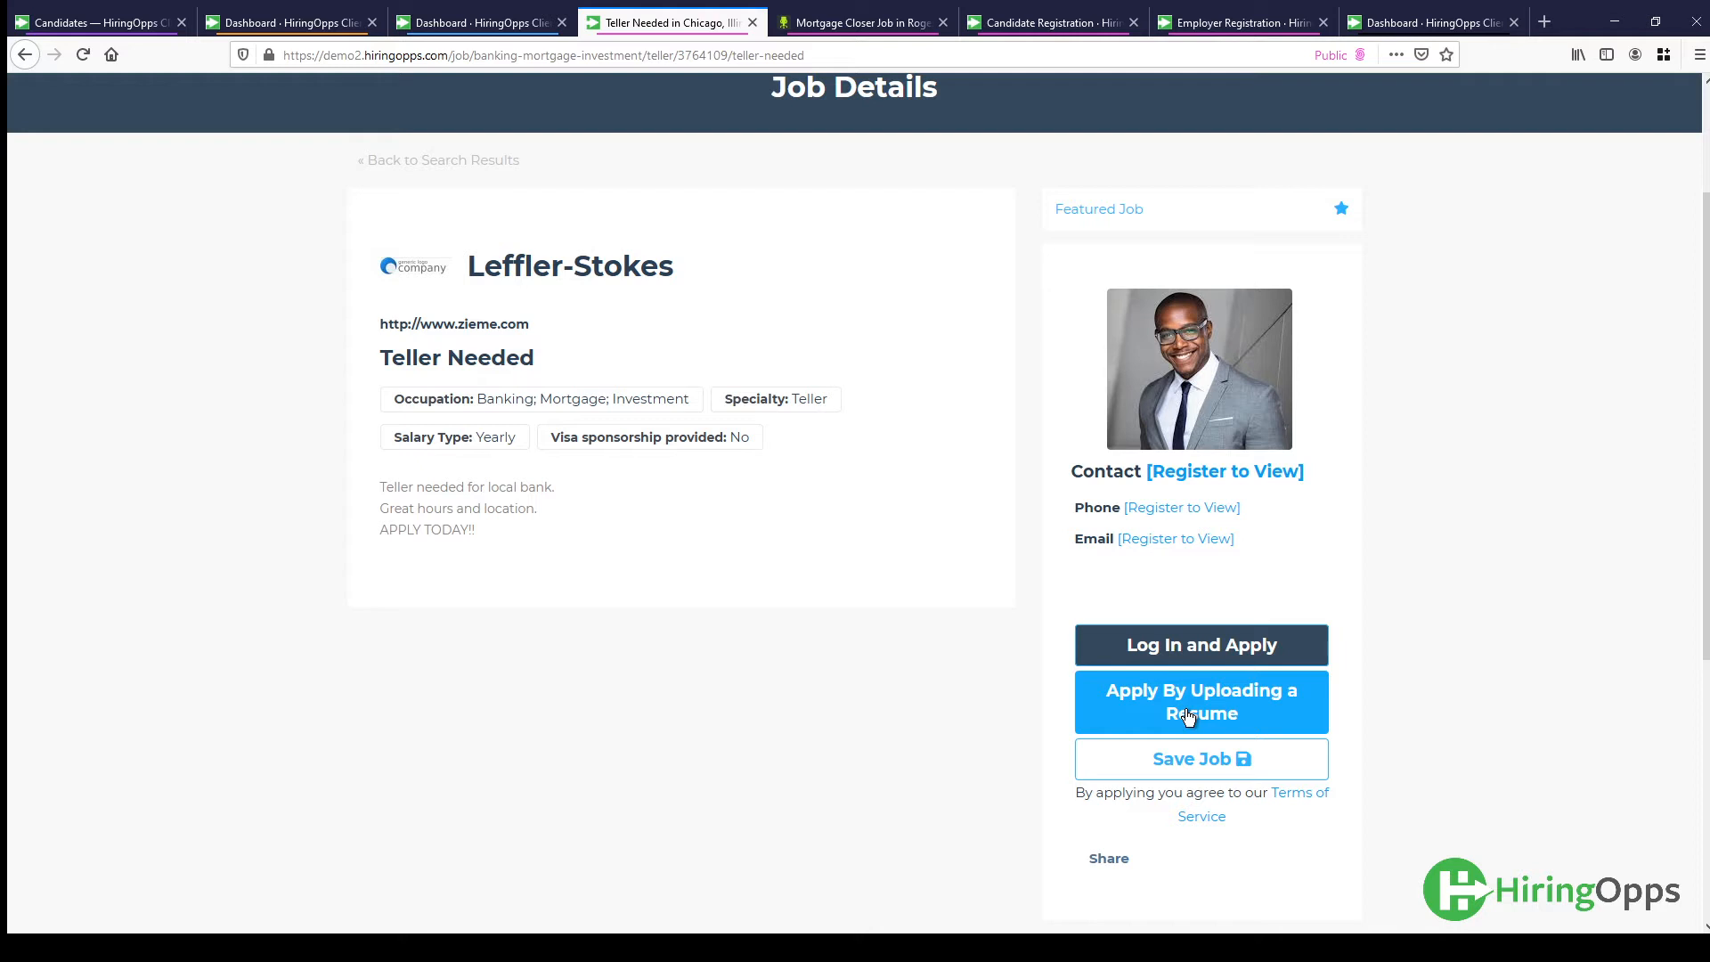
mouse_move(810, 467)
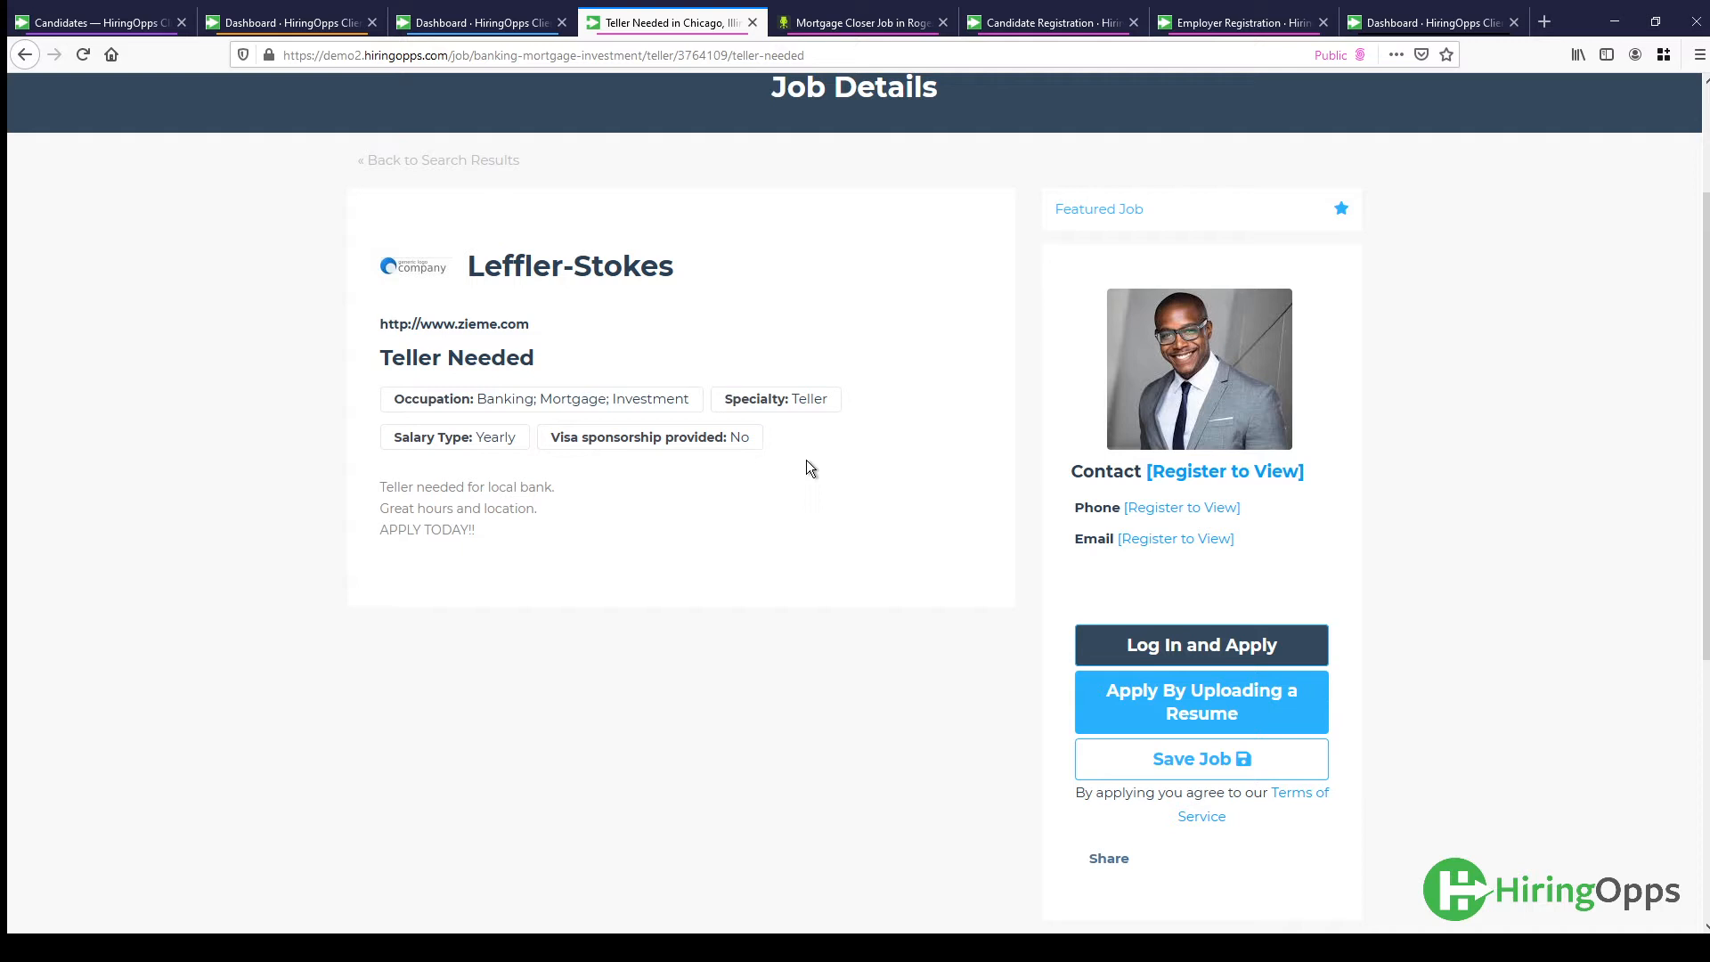
mouse_move(889, 295)
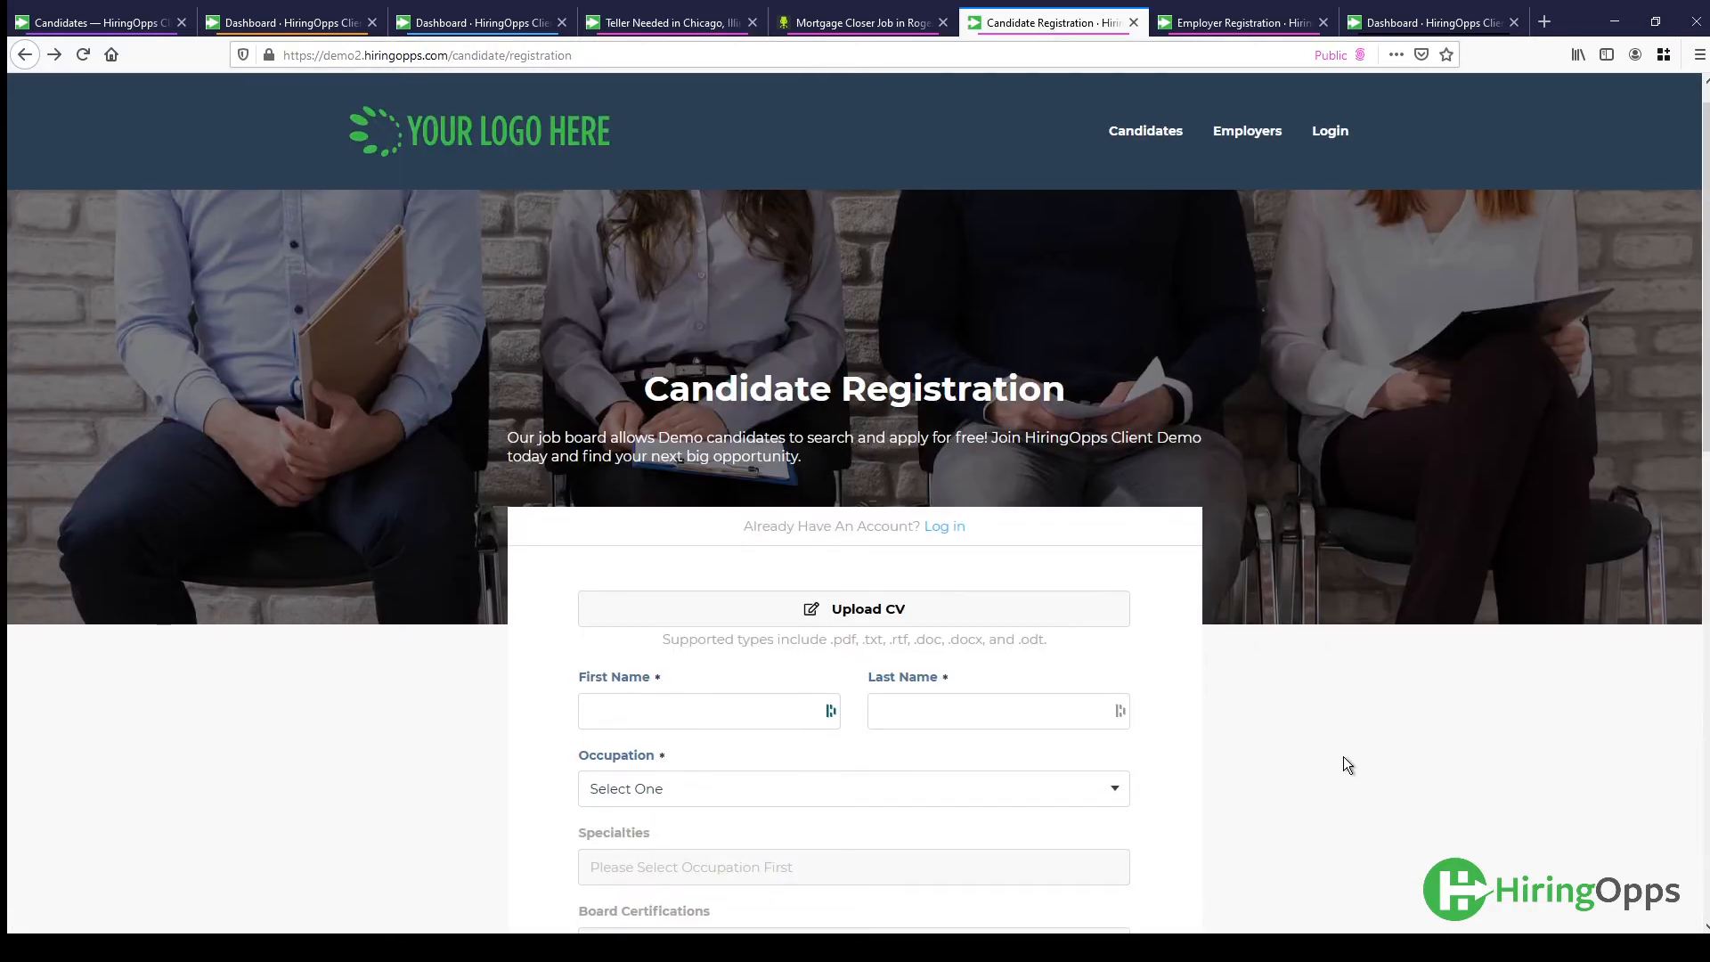
Browse the registration form's occupation choices, picking Business Development.
scroll(down, 3)
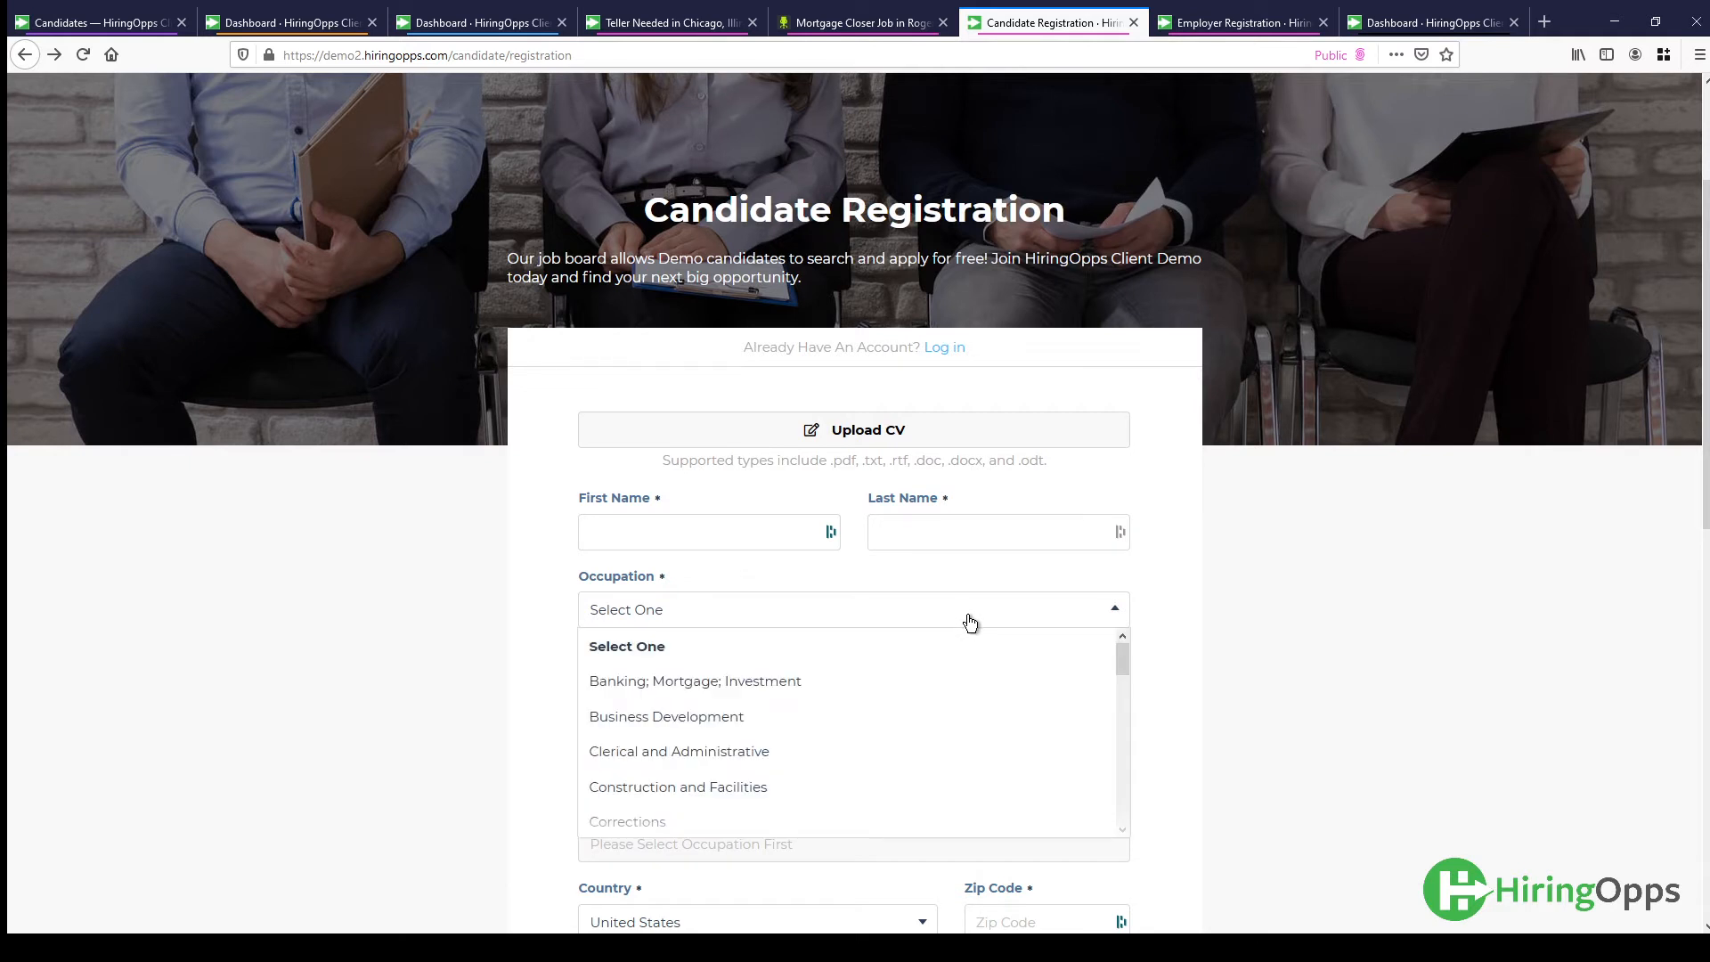
mouse_move(835, 716)
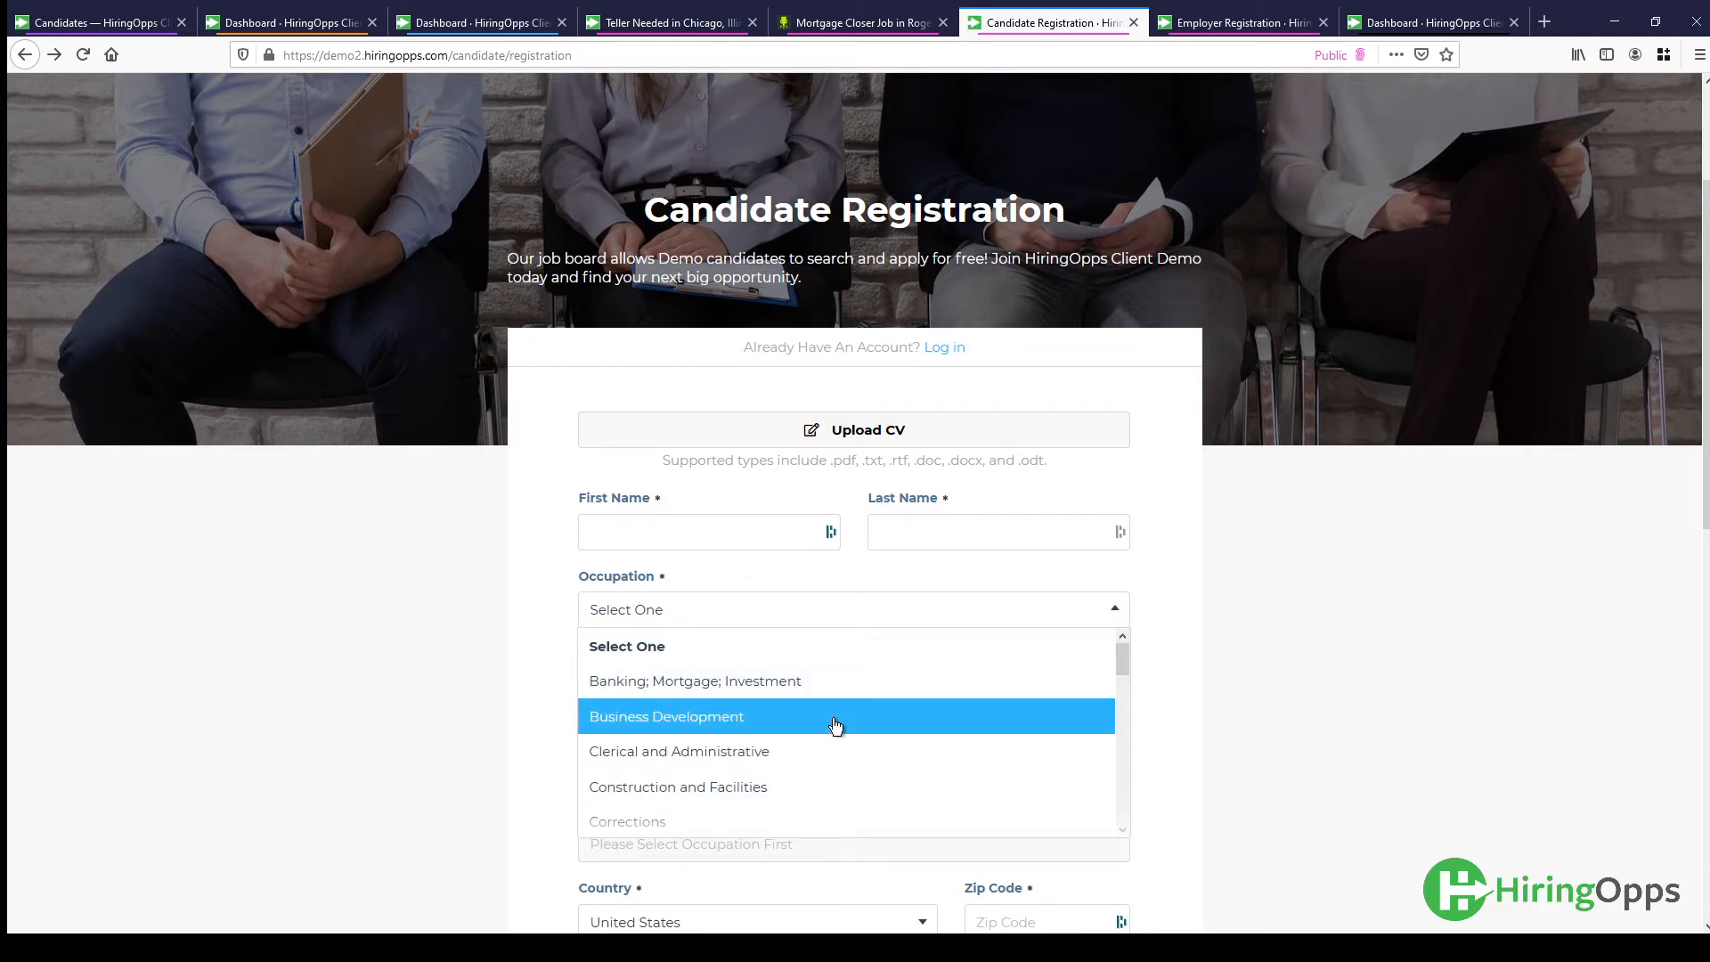
click(666, 716)
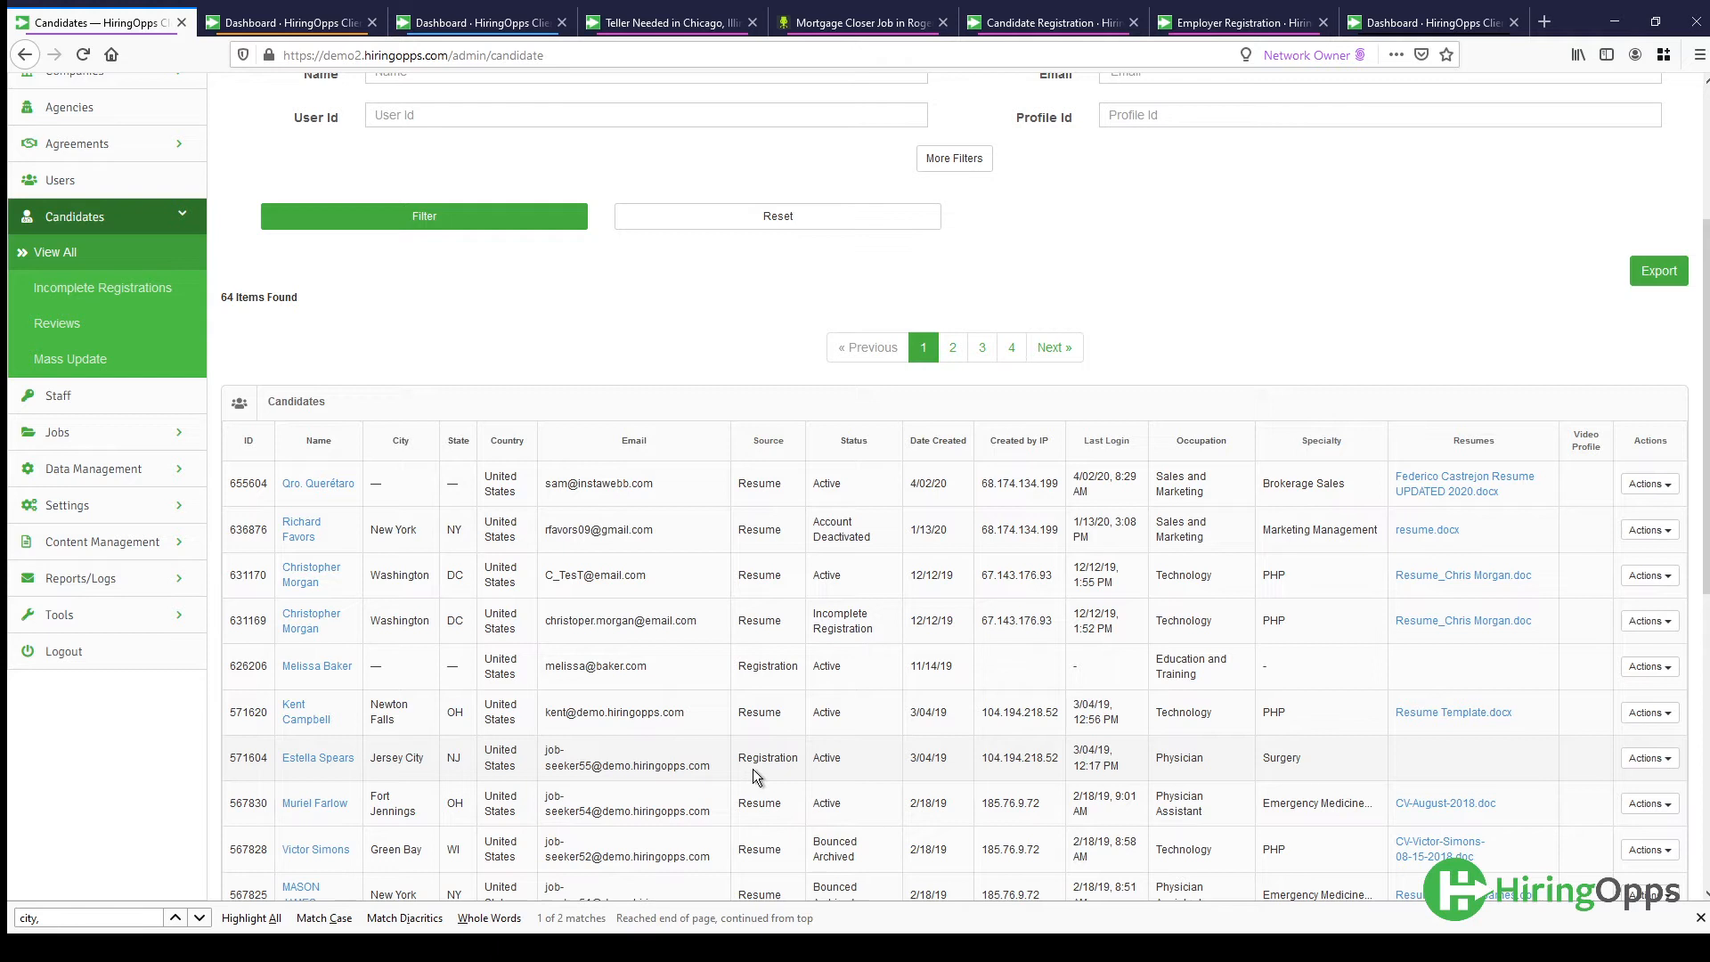
mouse_move(864, 739)
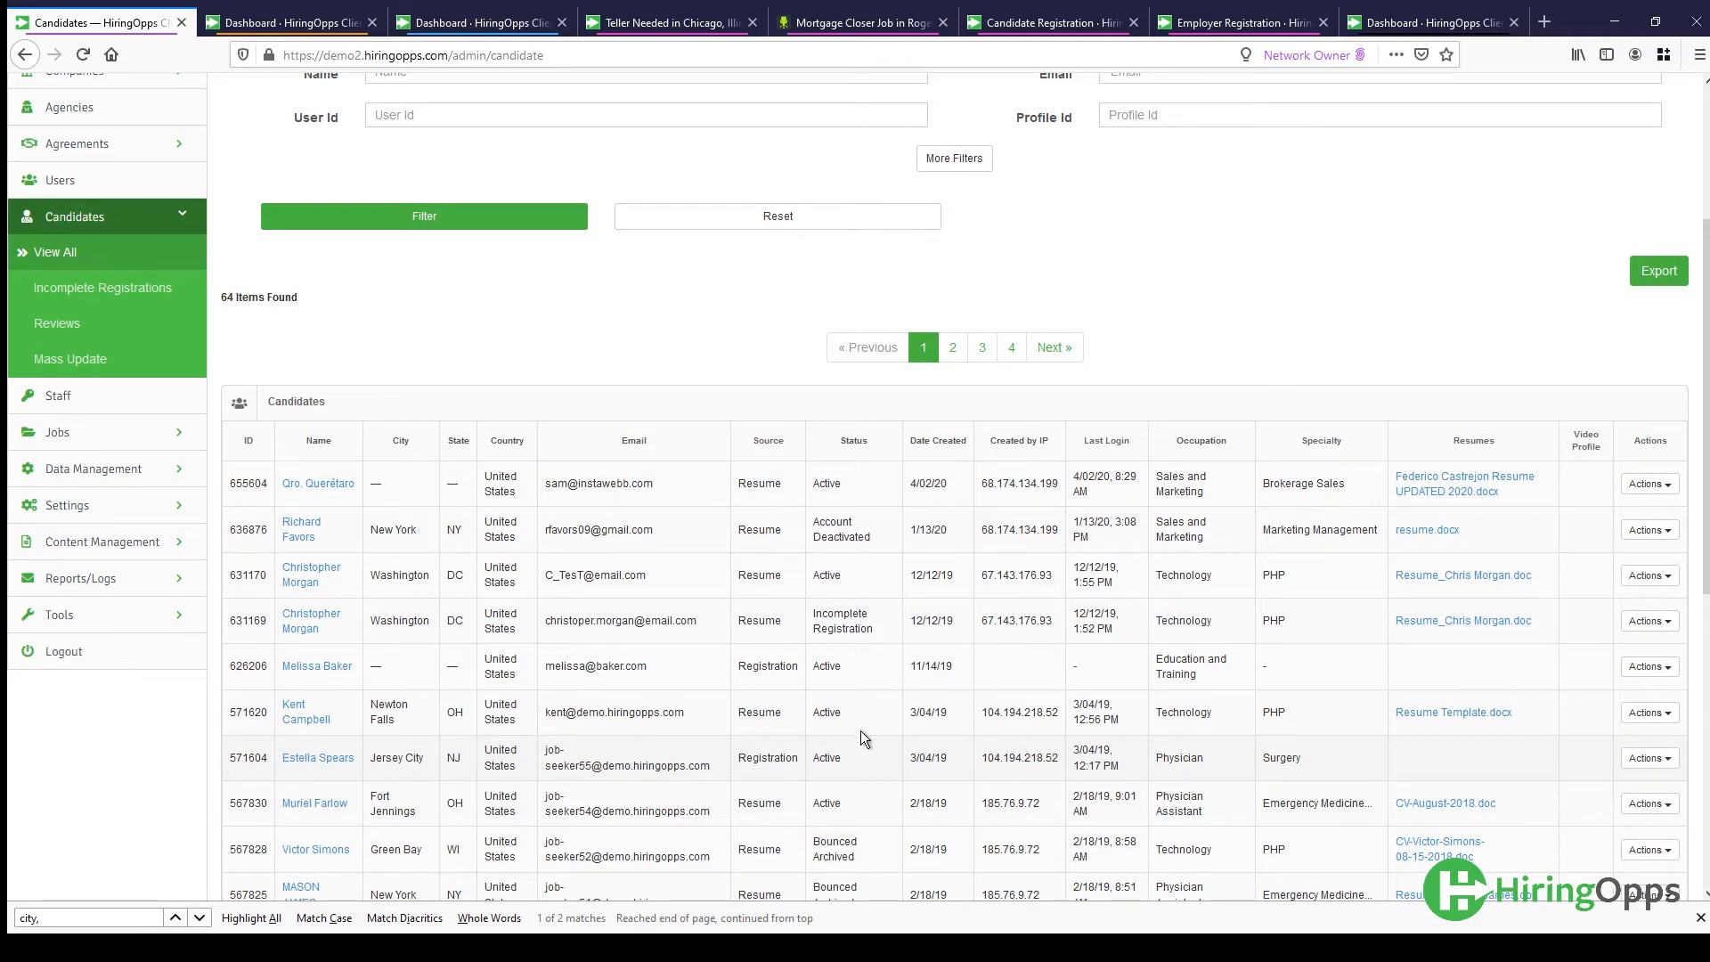
click(1647, 576)
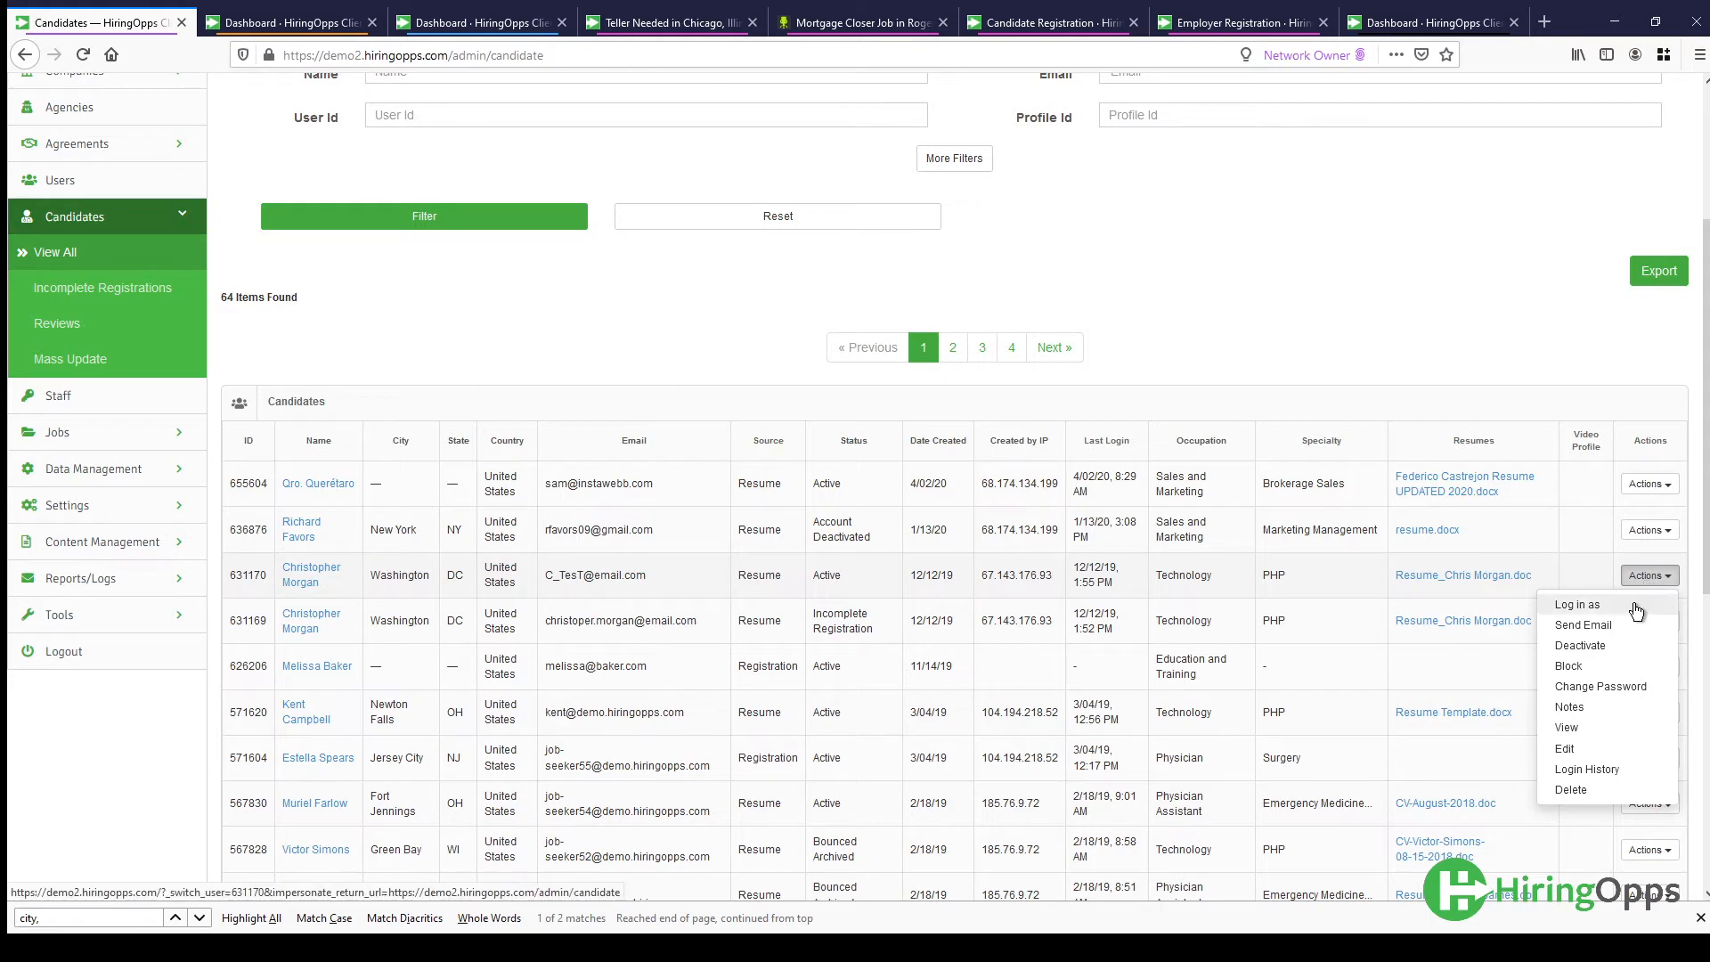
click(1577, 604)
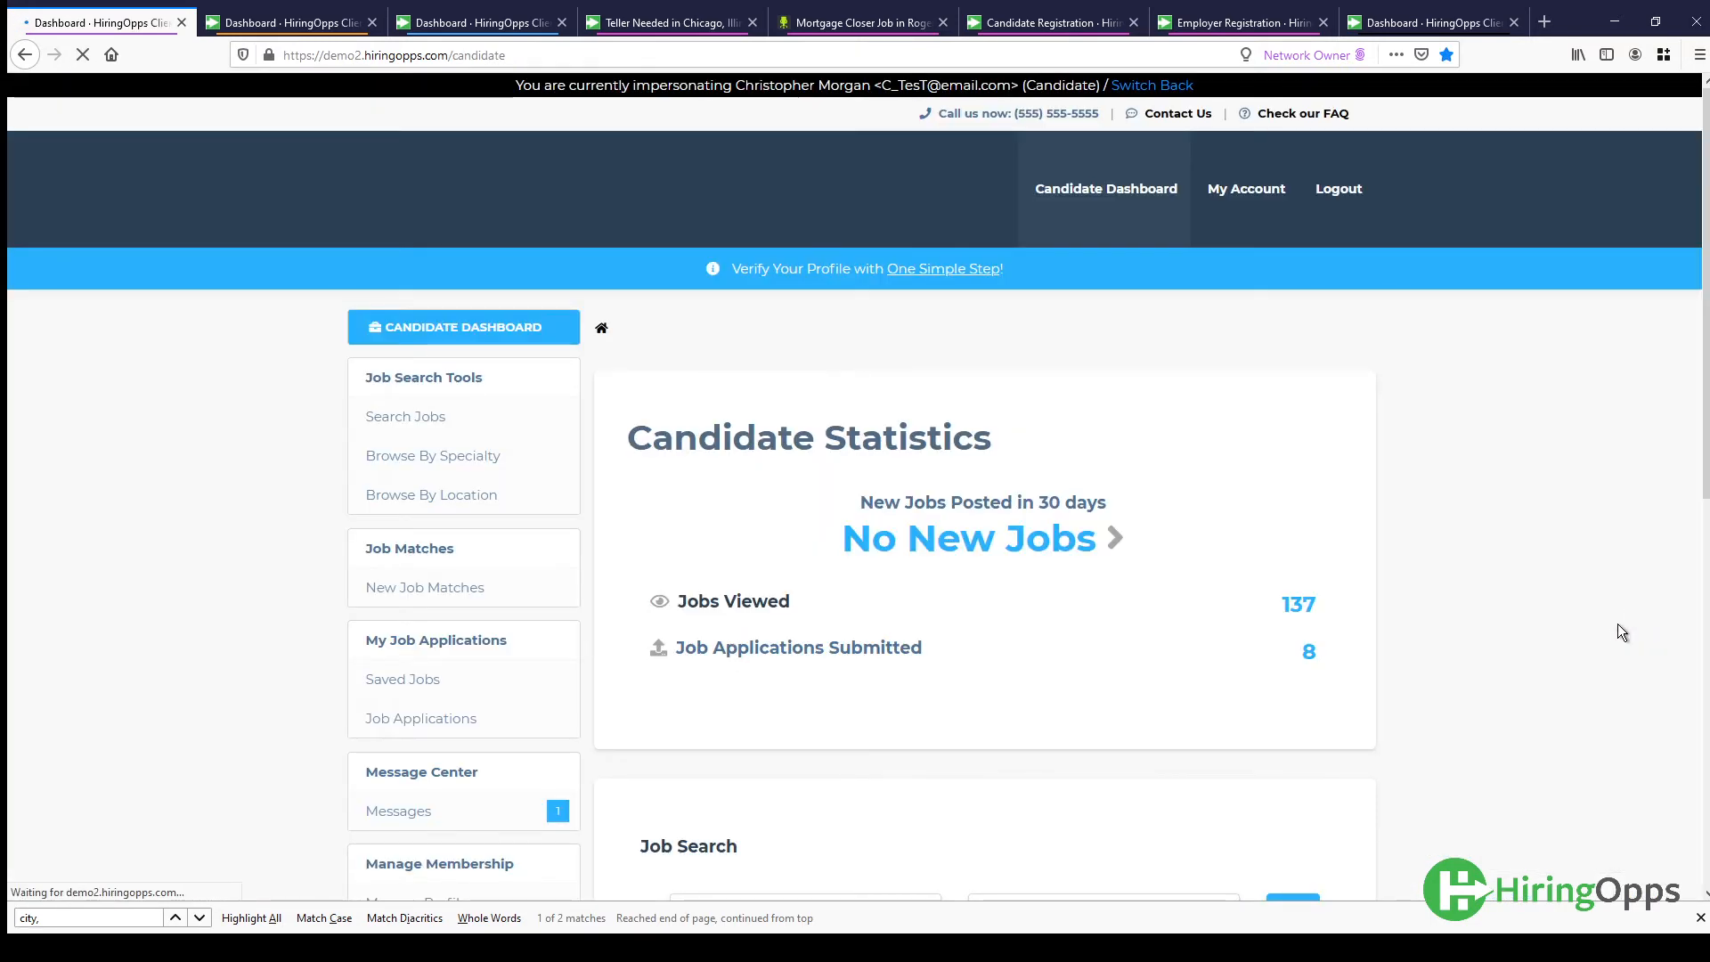
scroll(down, 3)
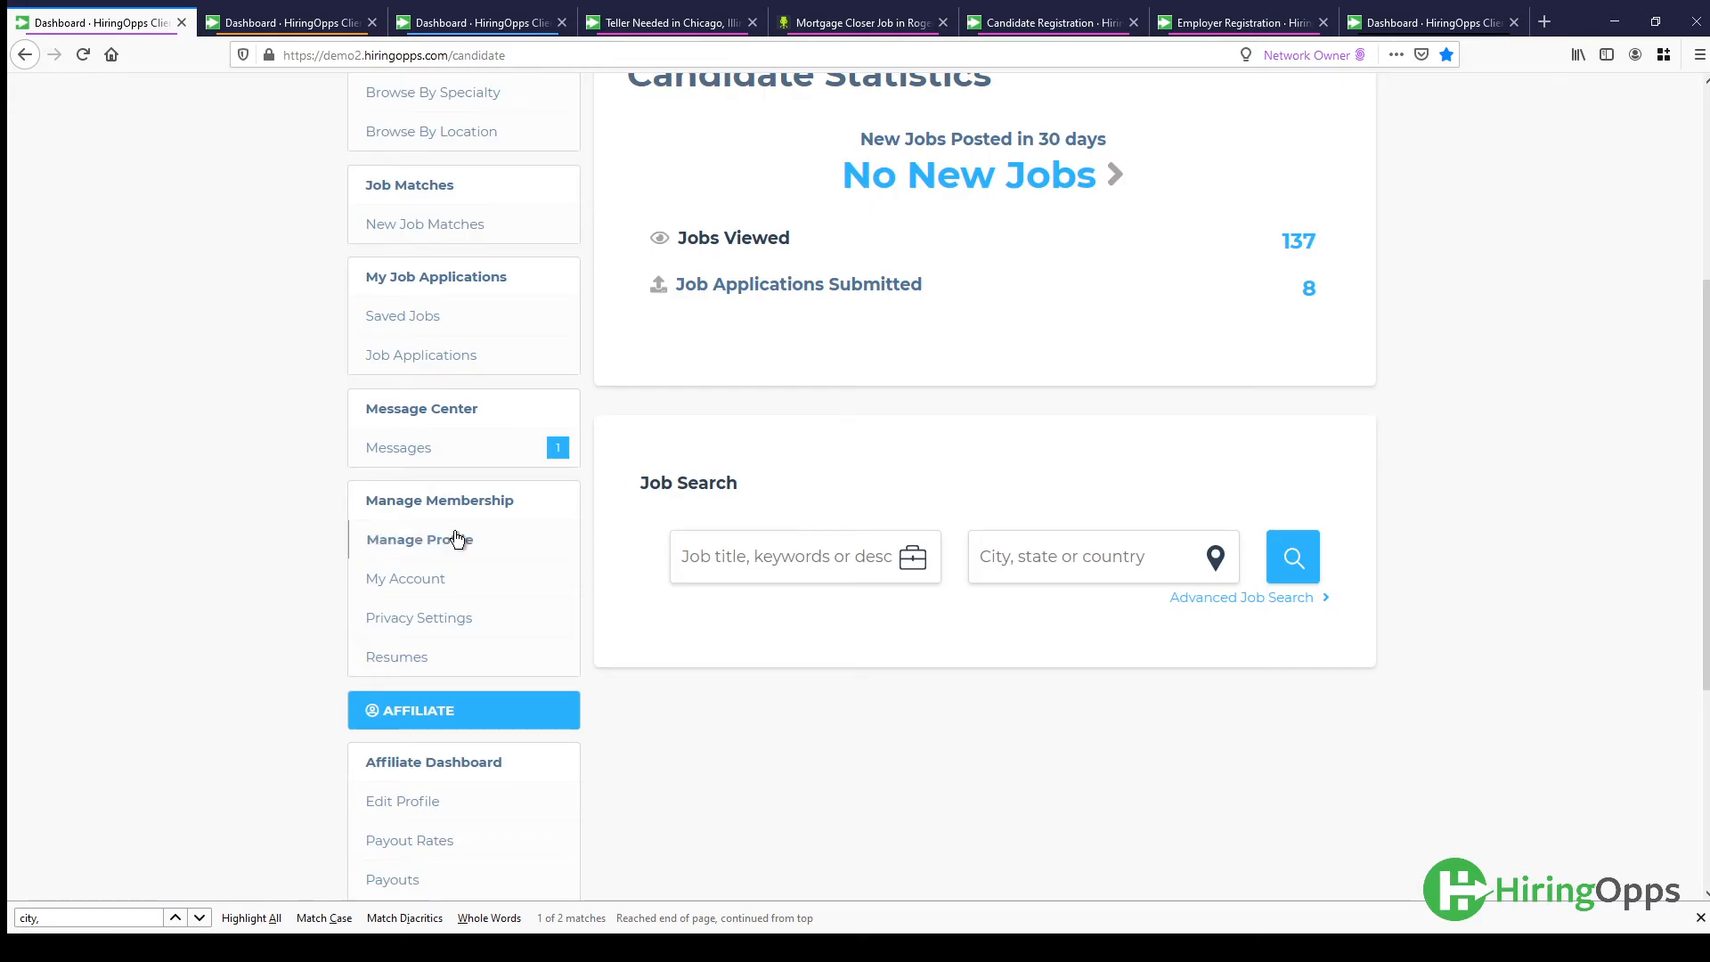
click(425, 617)
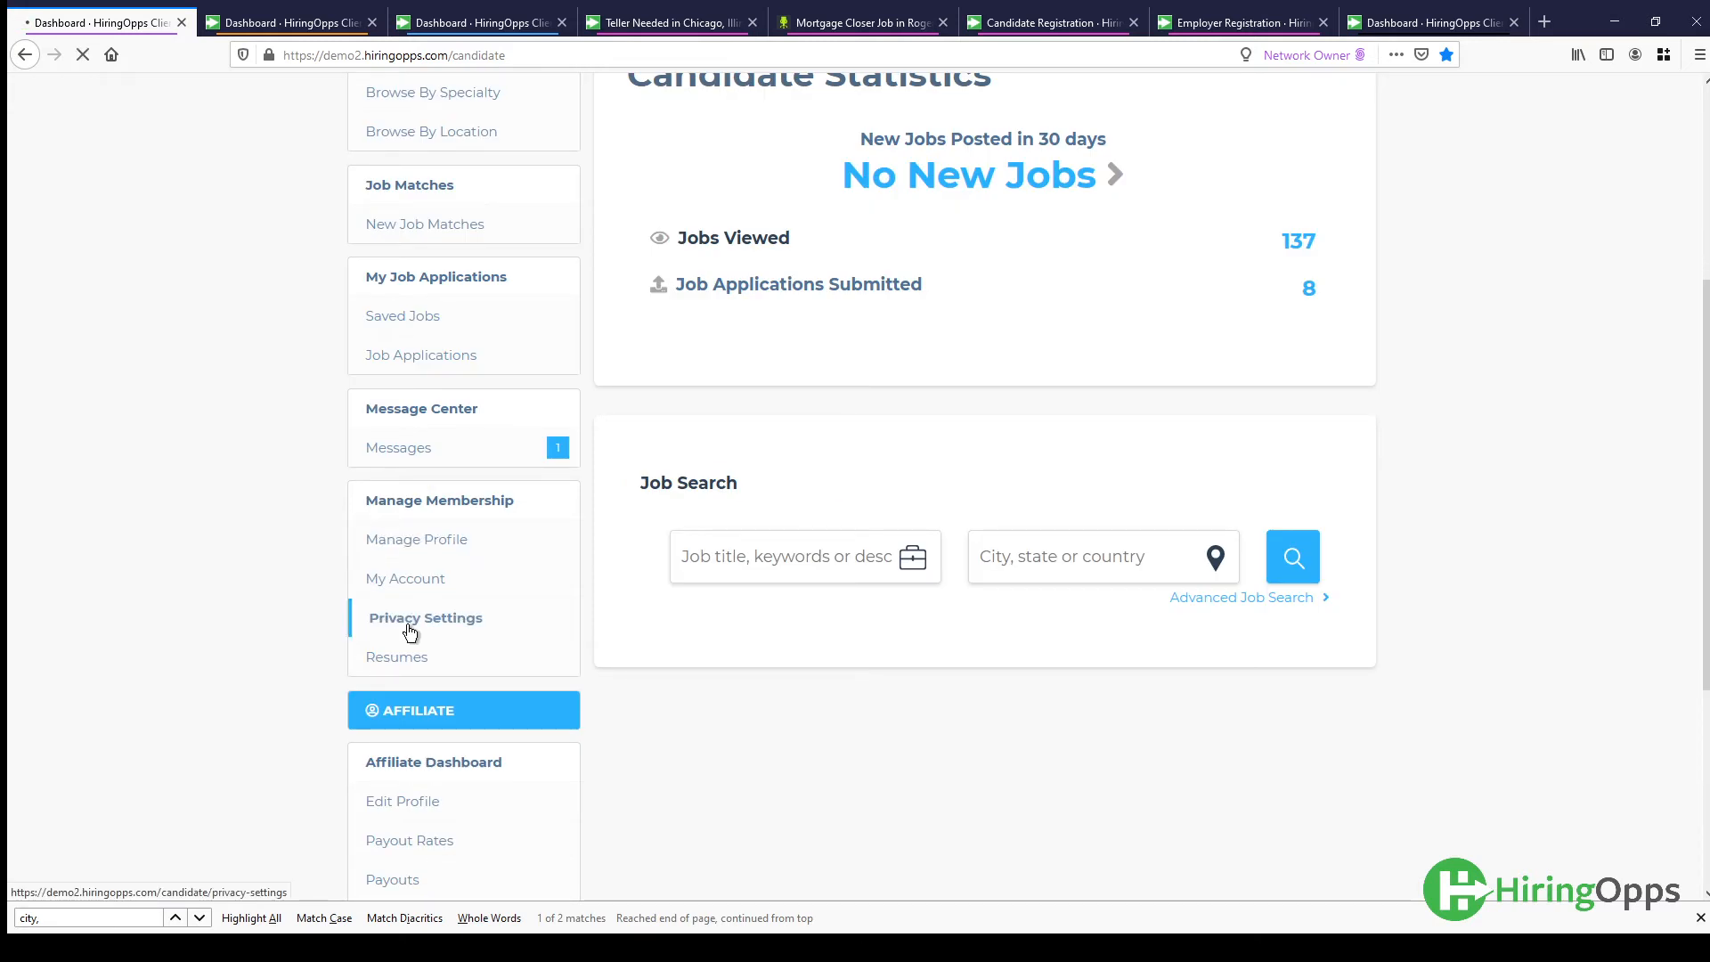
Review Privacy Settings: candidate search listing and notification alert frequencies.
click(426, 617)
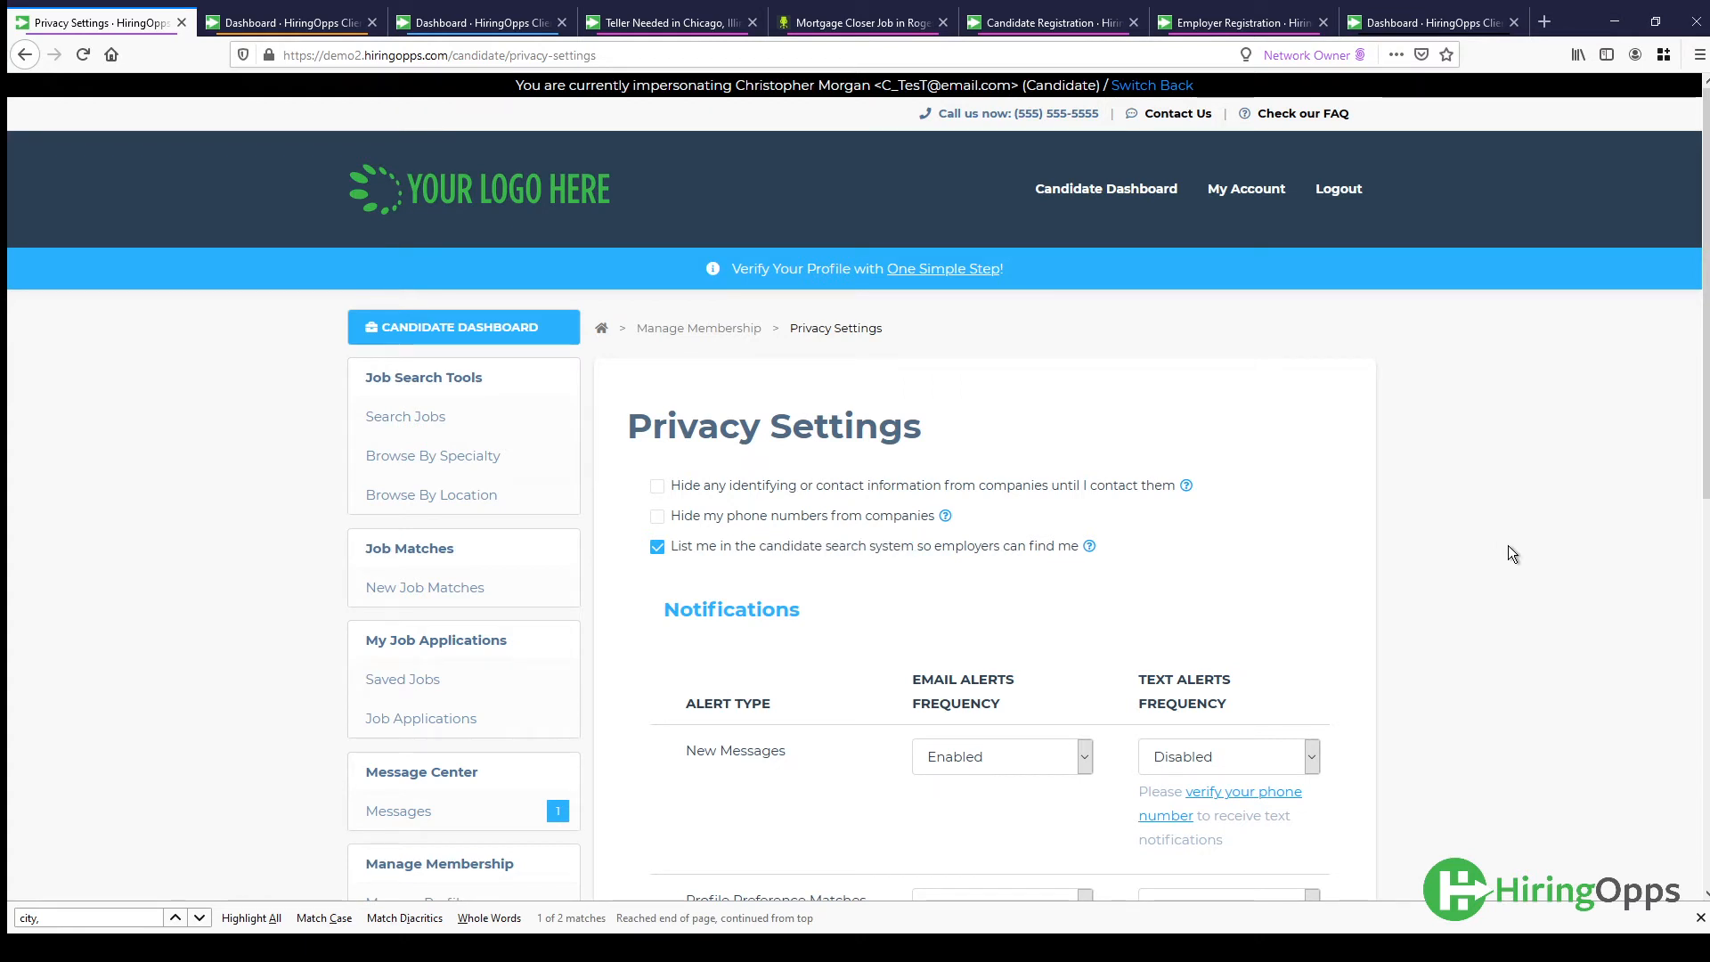
mouse_move(1471, 589)
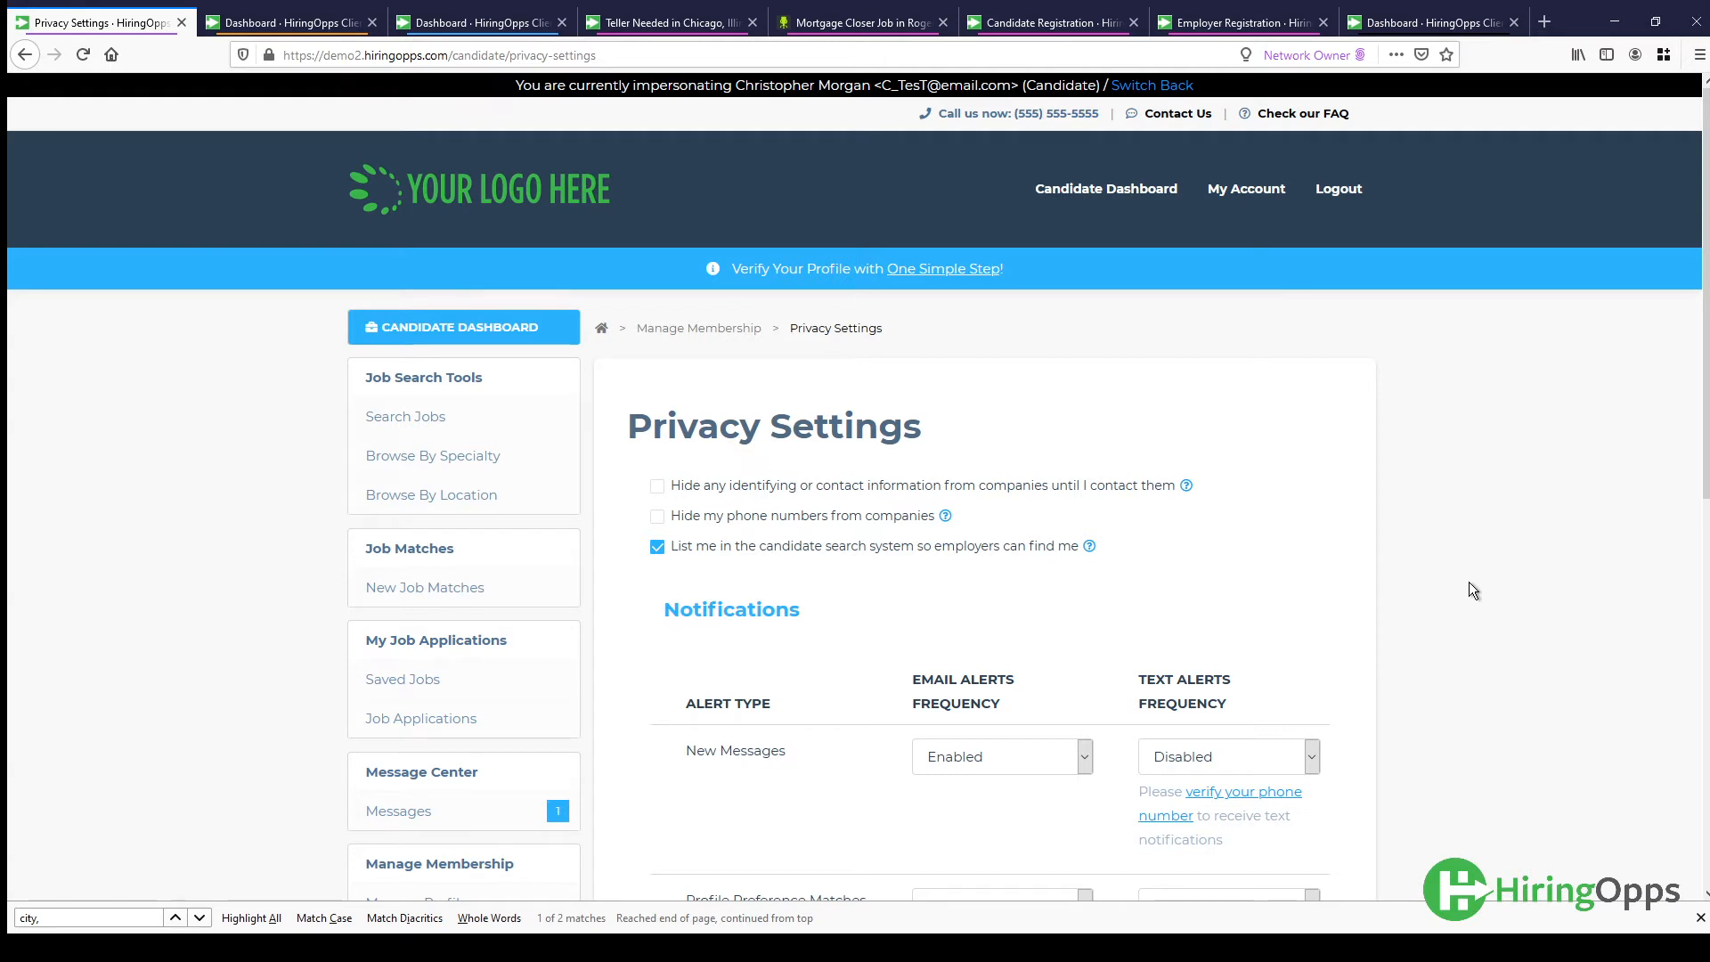
mouse_move(944, 516)
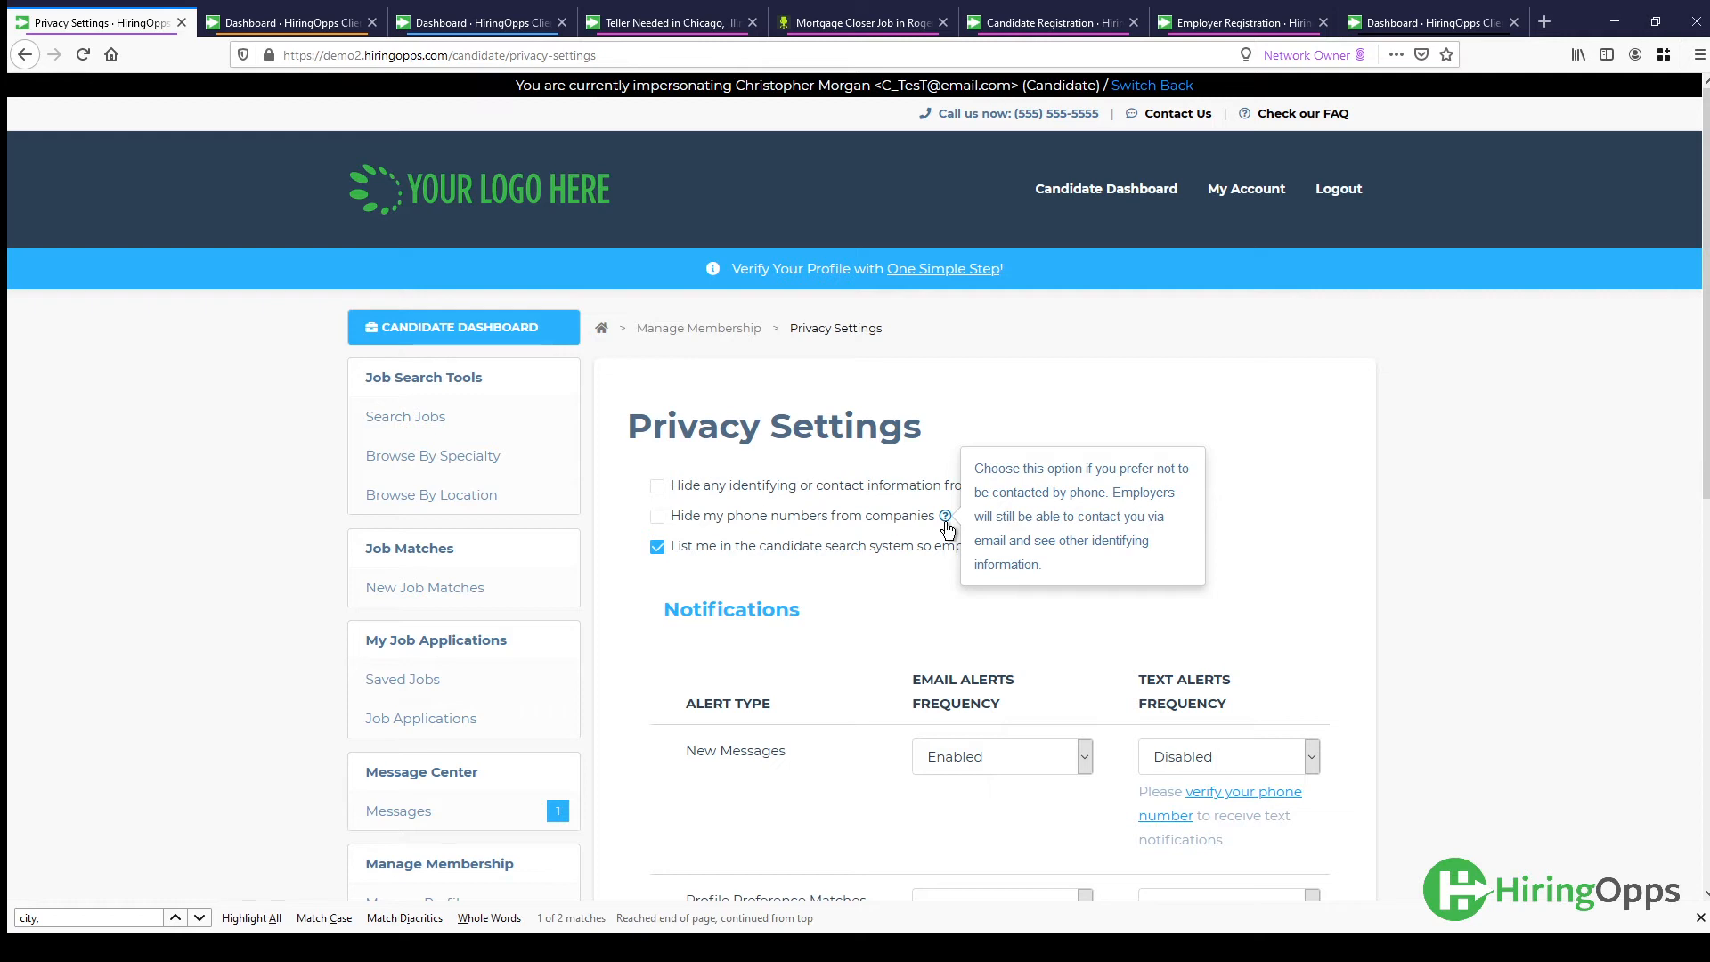
mouse_move(1187, 485)
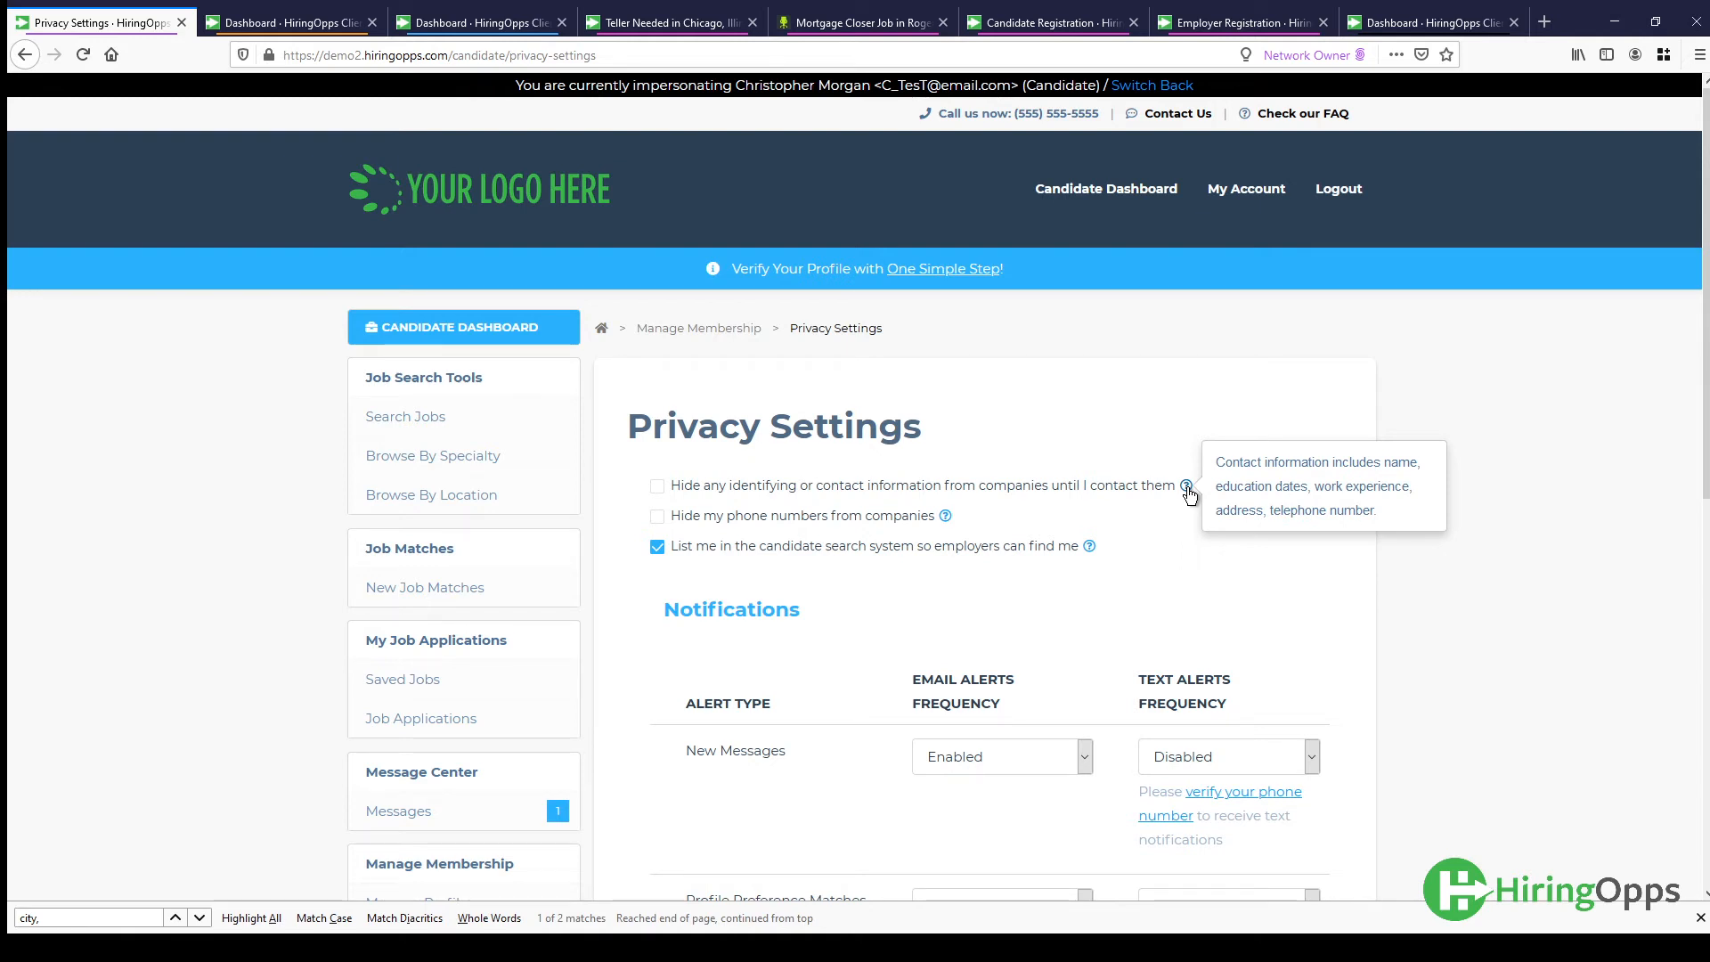
mouse_move(1494, 579)
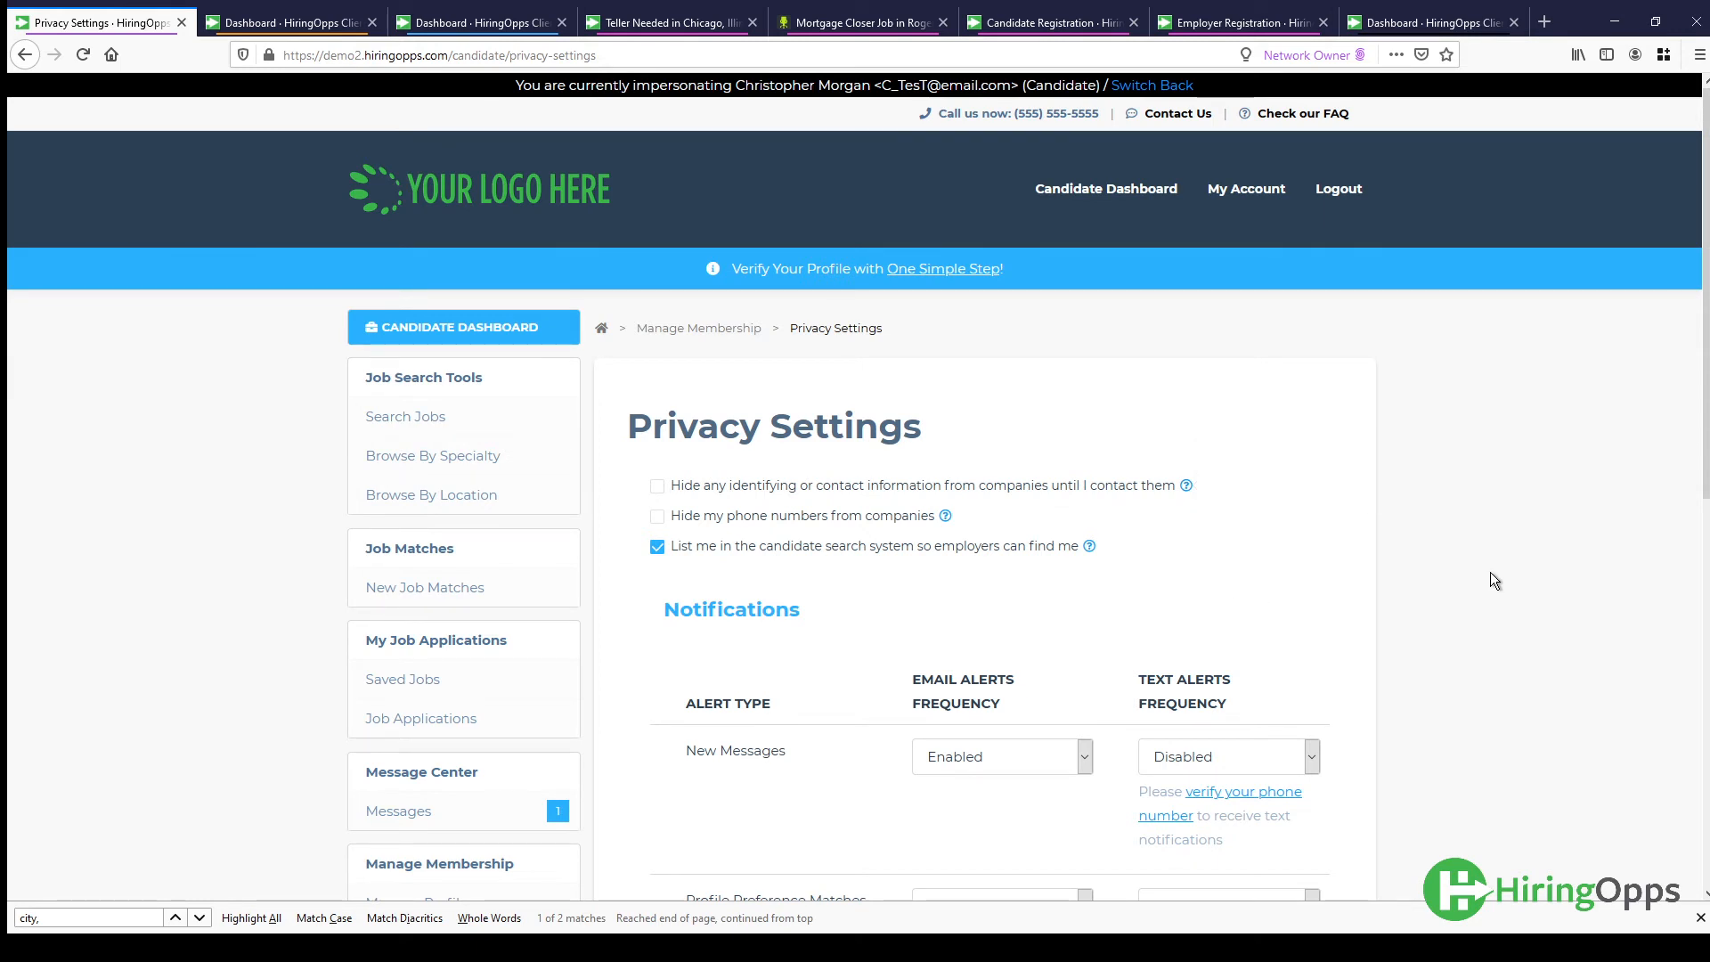
mouse_move(1541, 675)
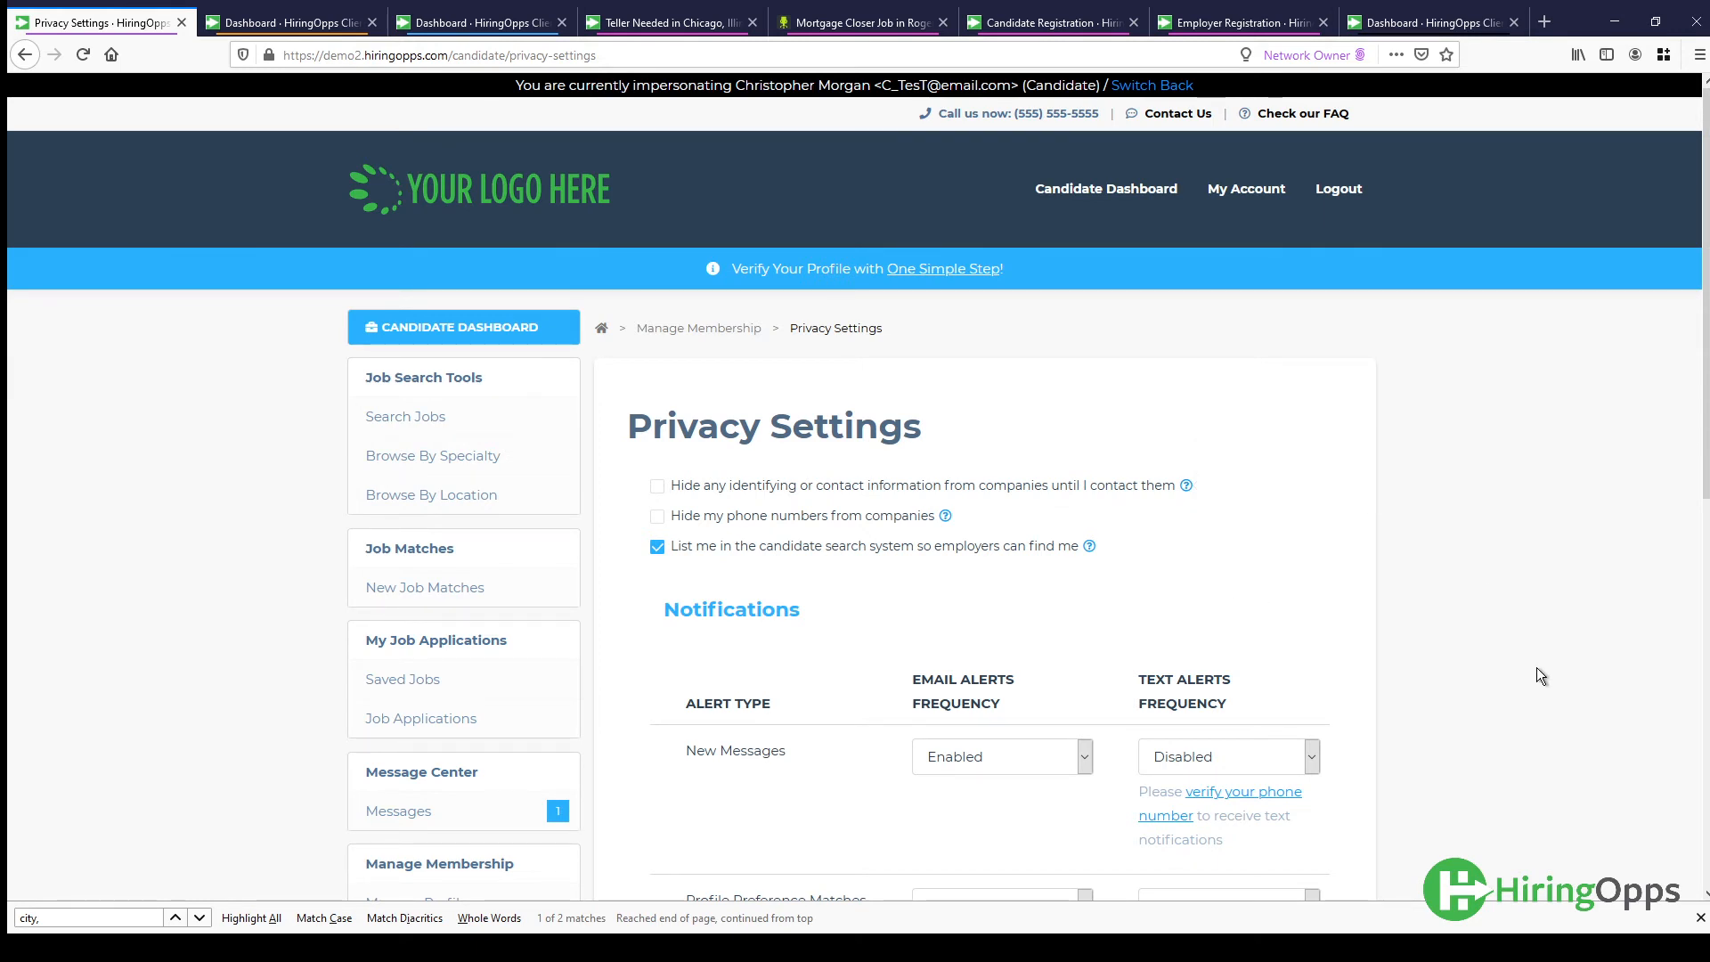
mouse_move(1530, 645)
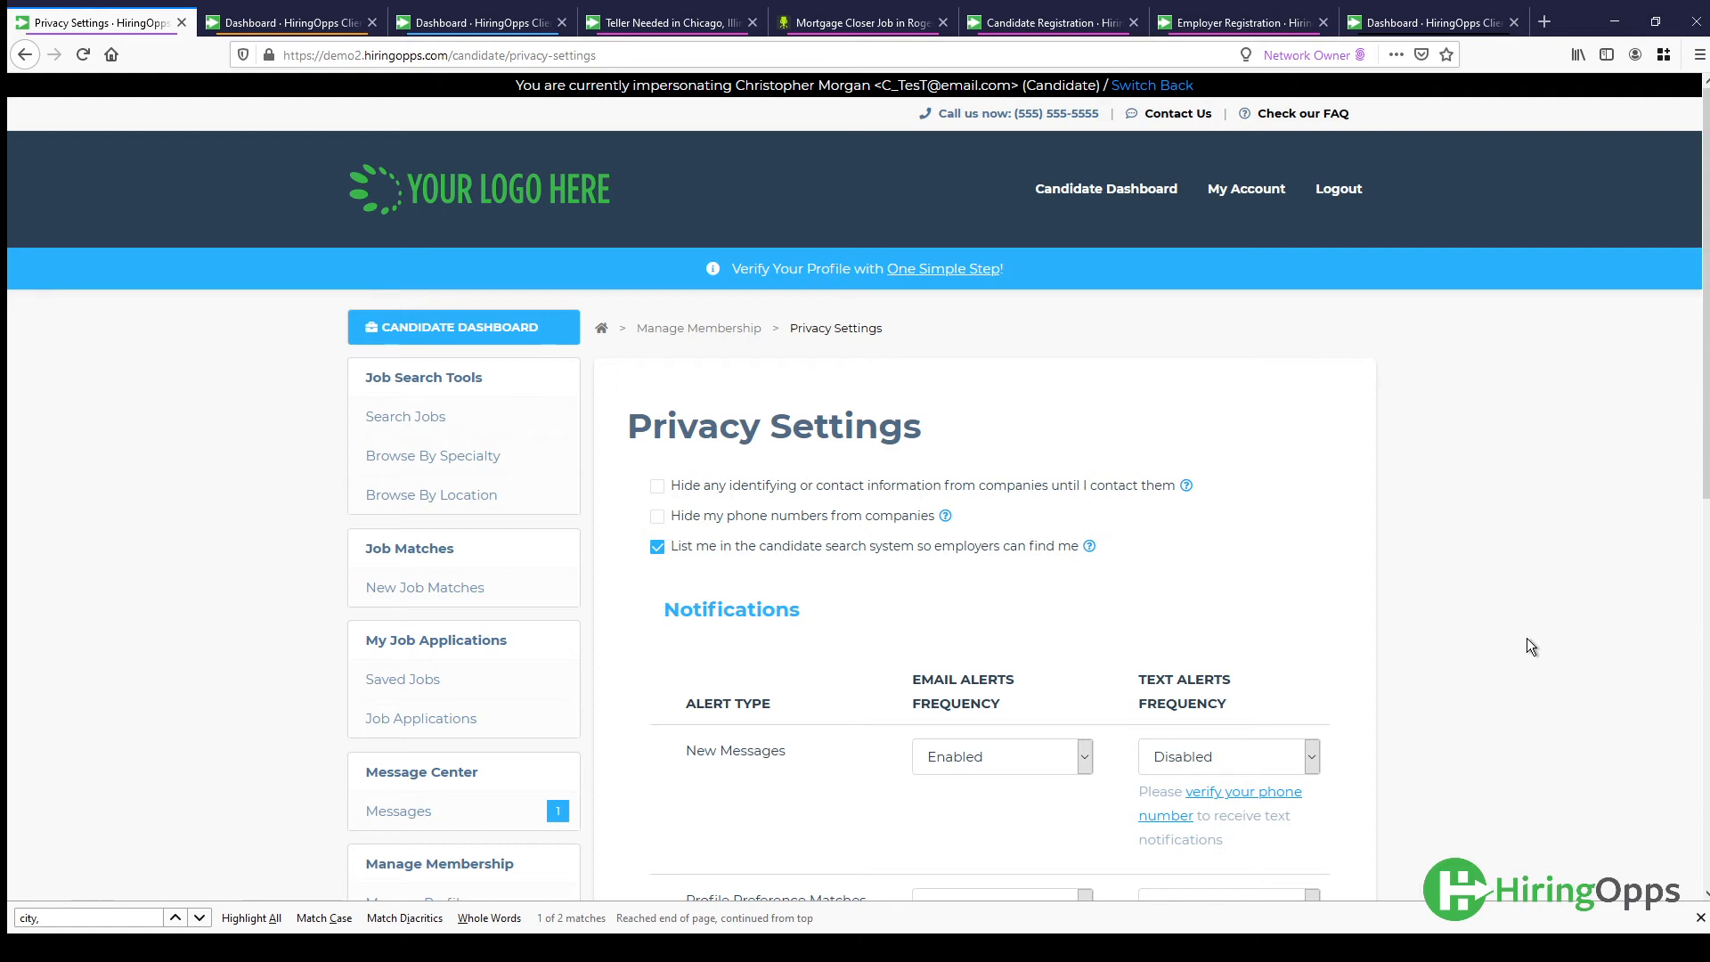
scroll(down, 3)
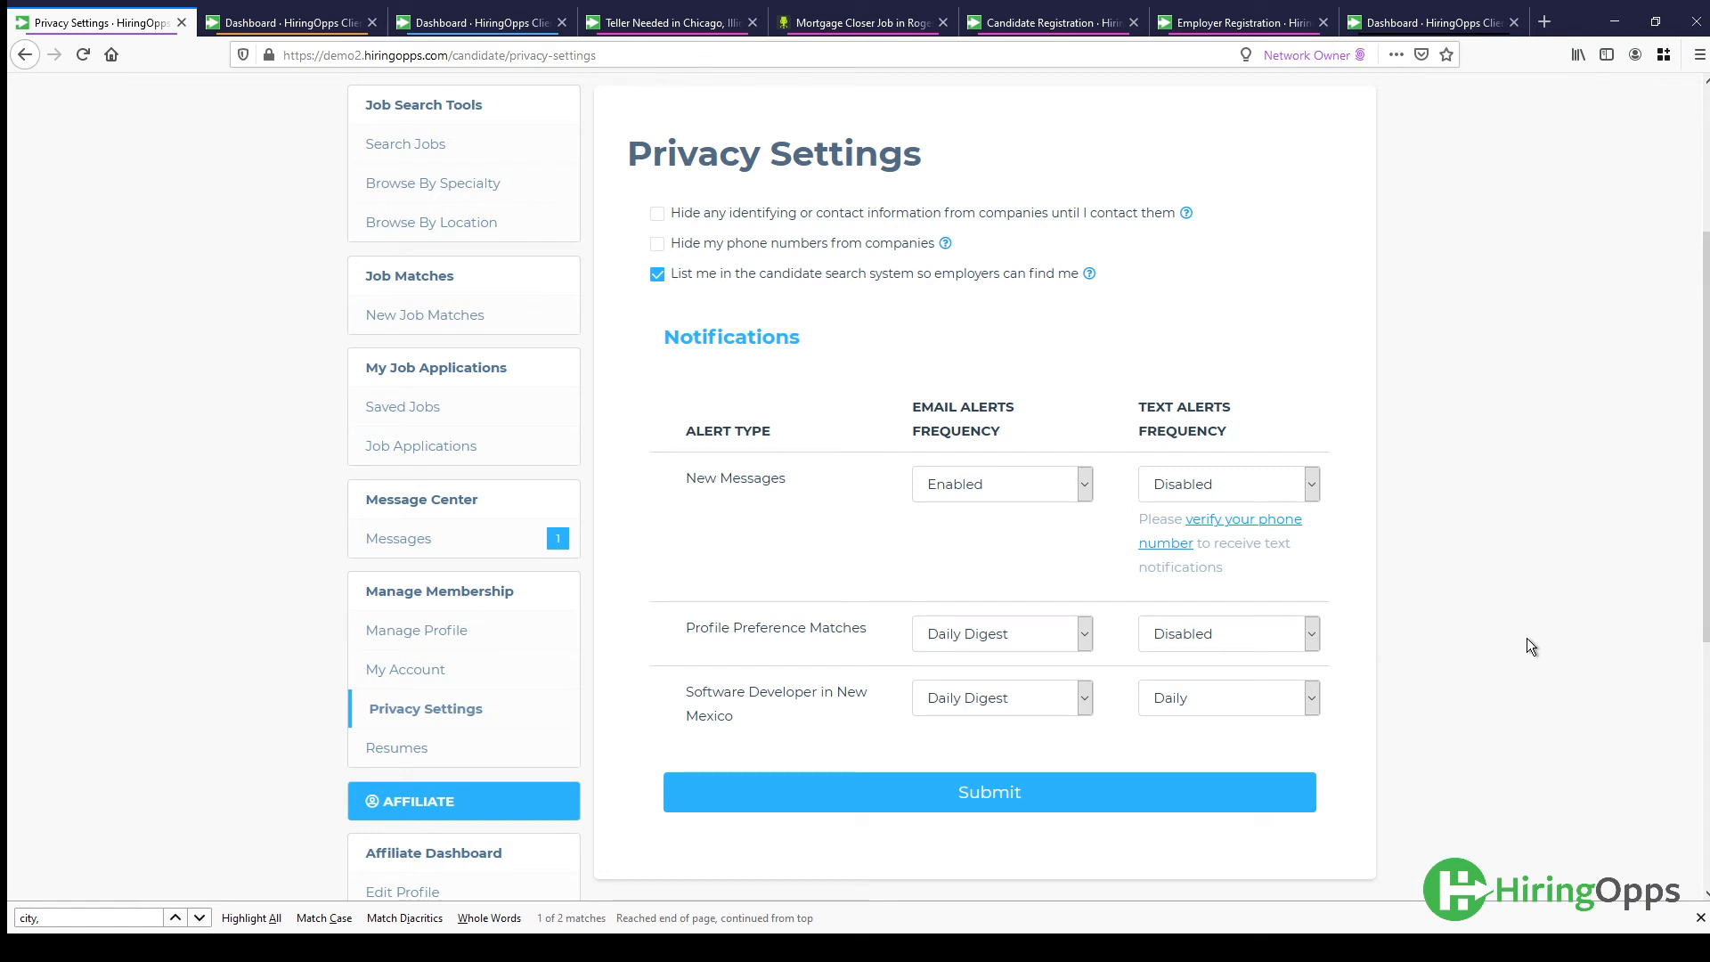
mouse_move(1490, 695)
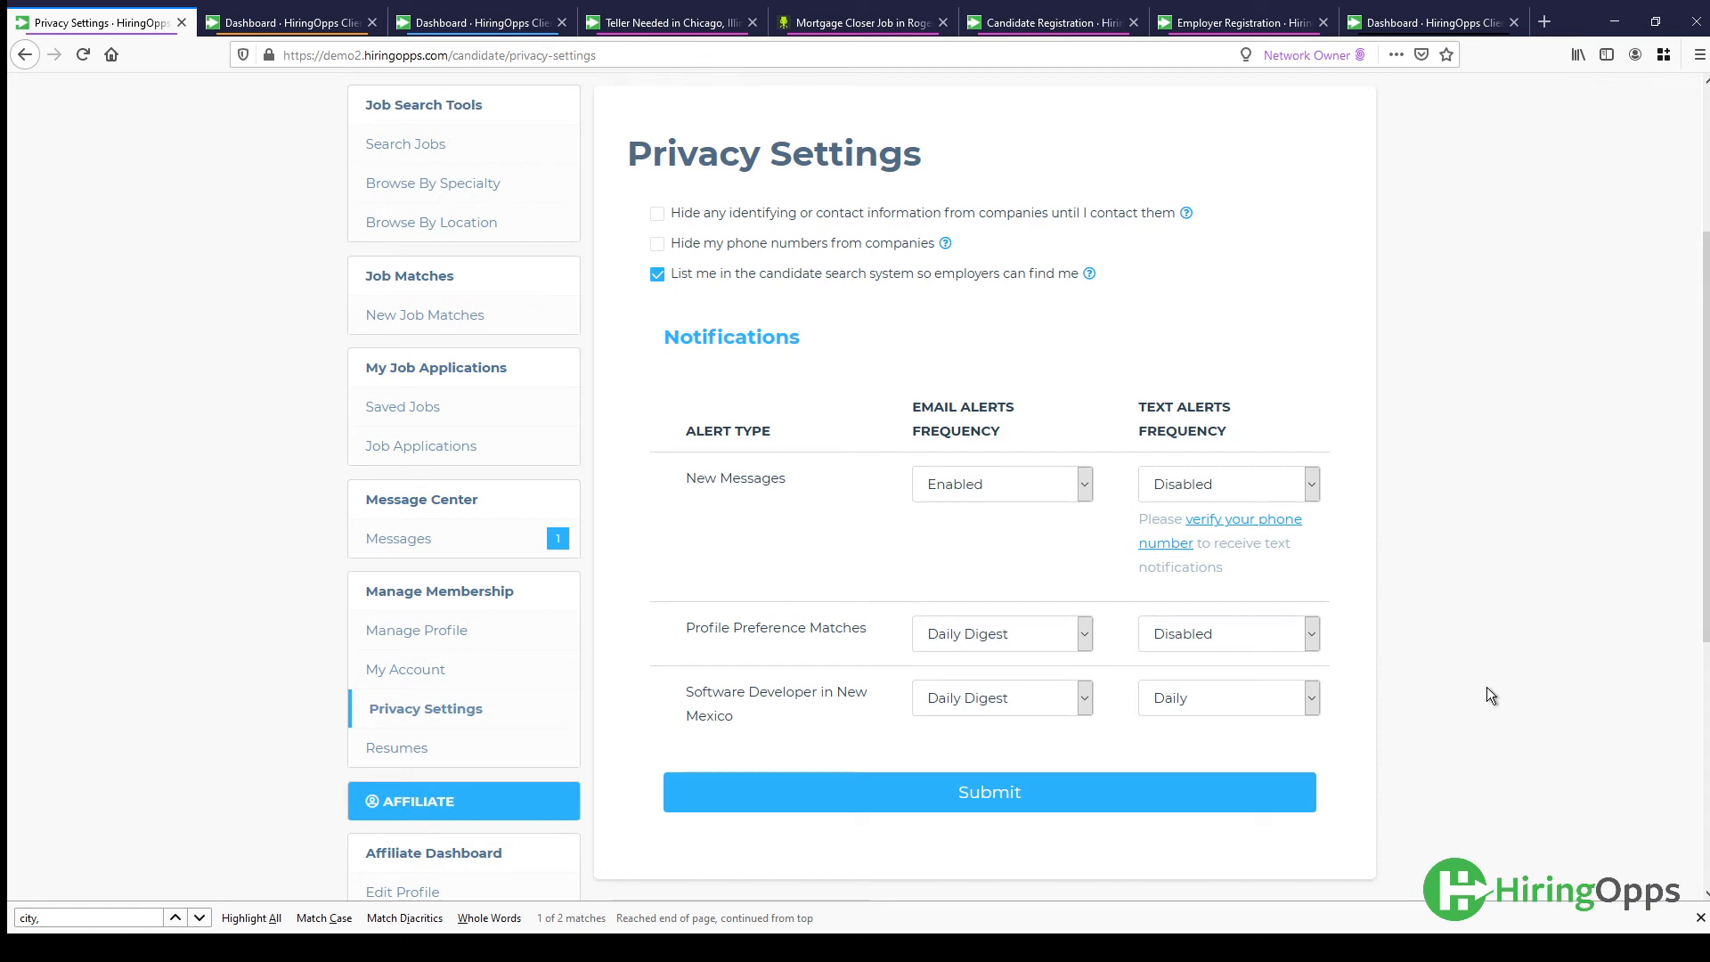
mouse_move(1484, 693)
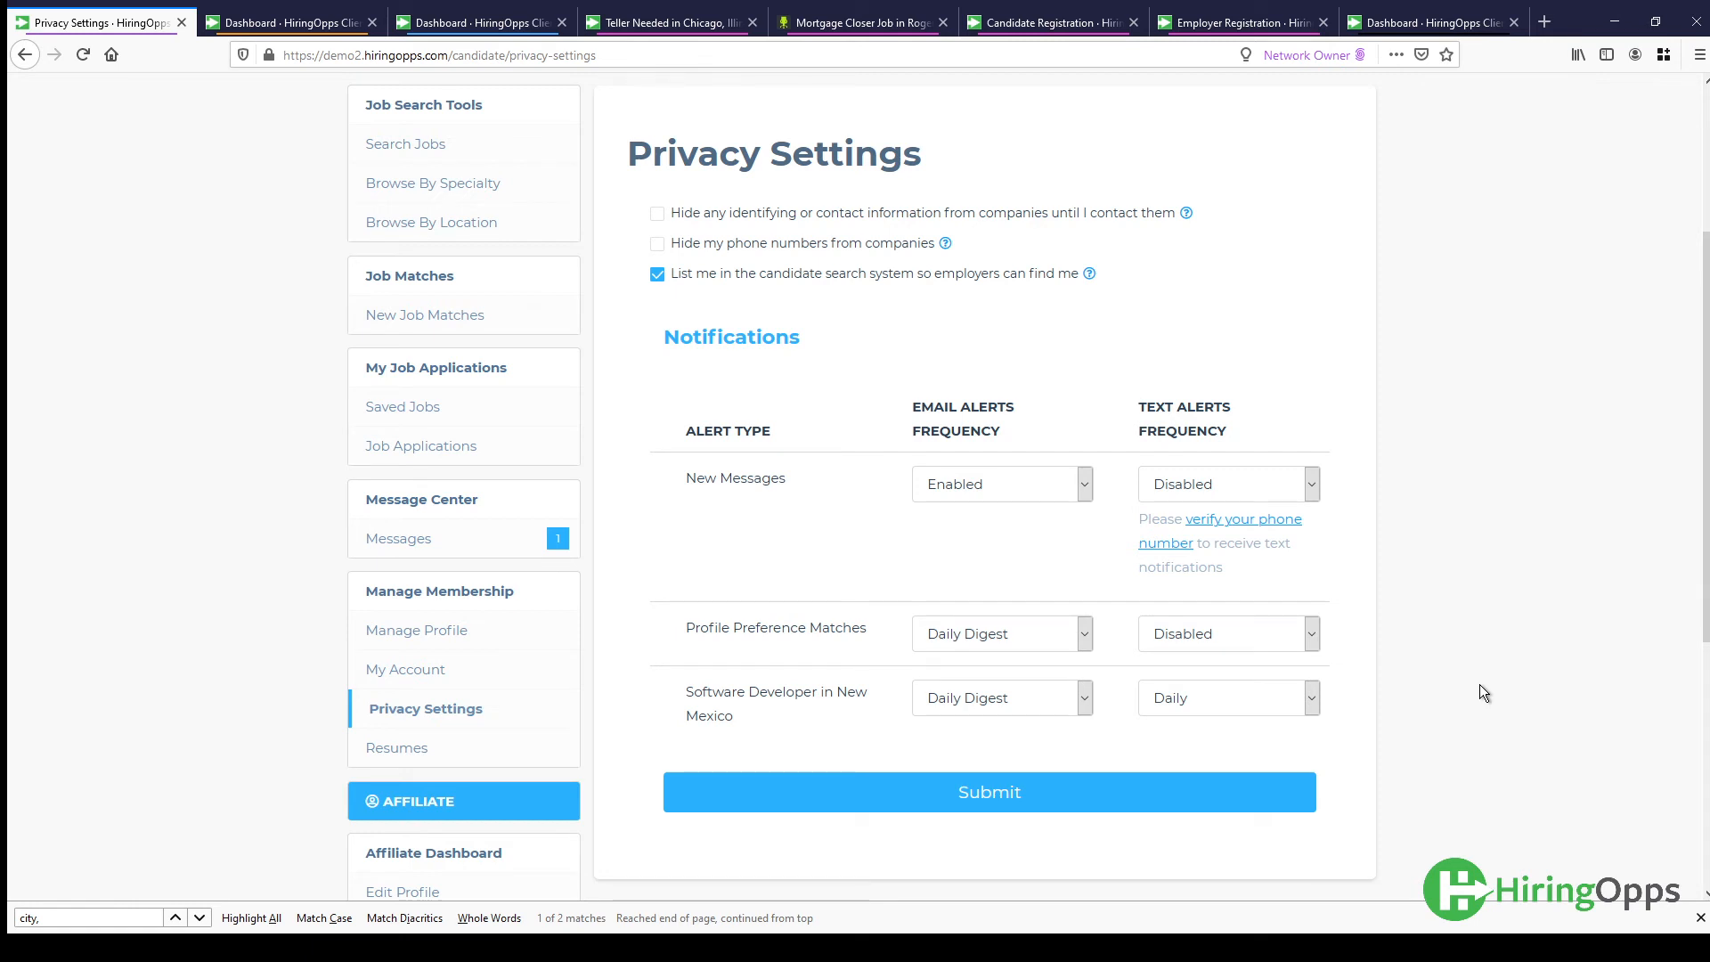
scroll(down, 3)
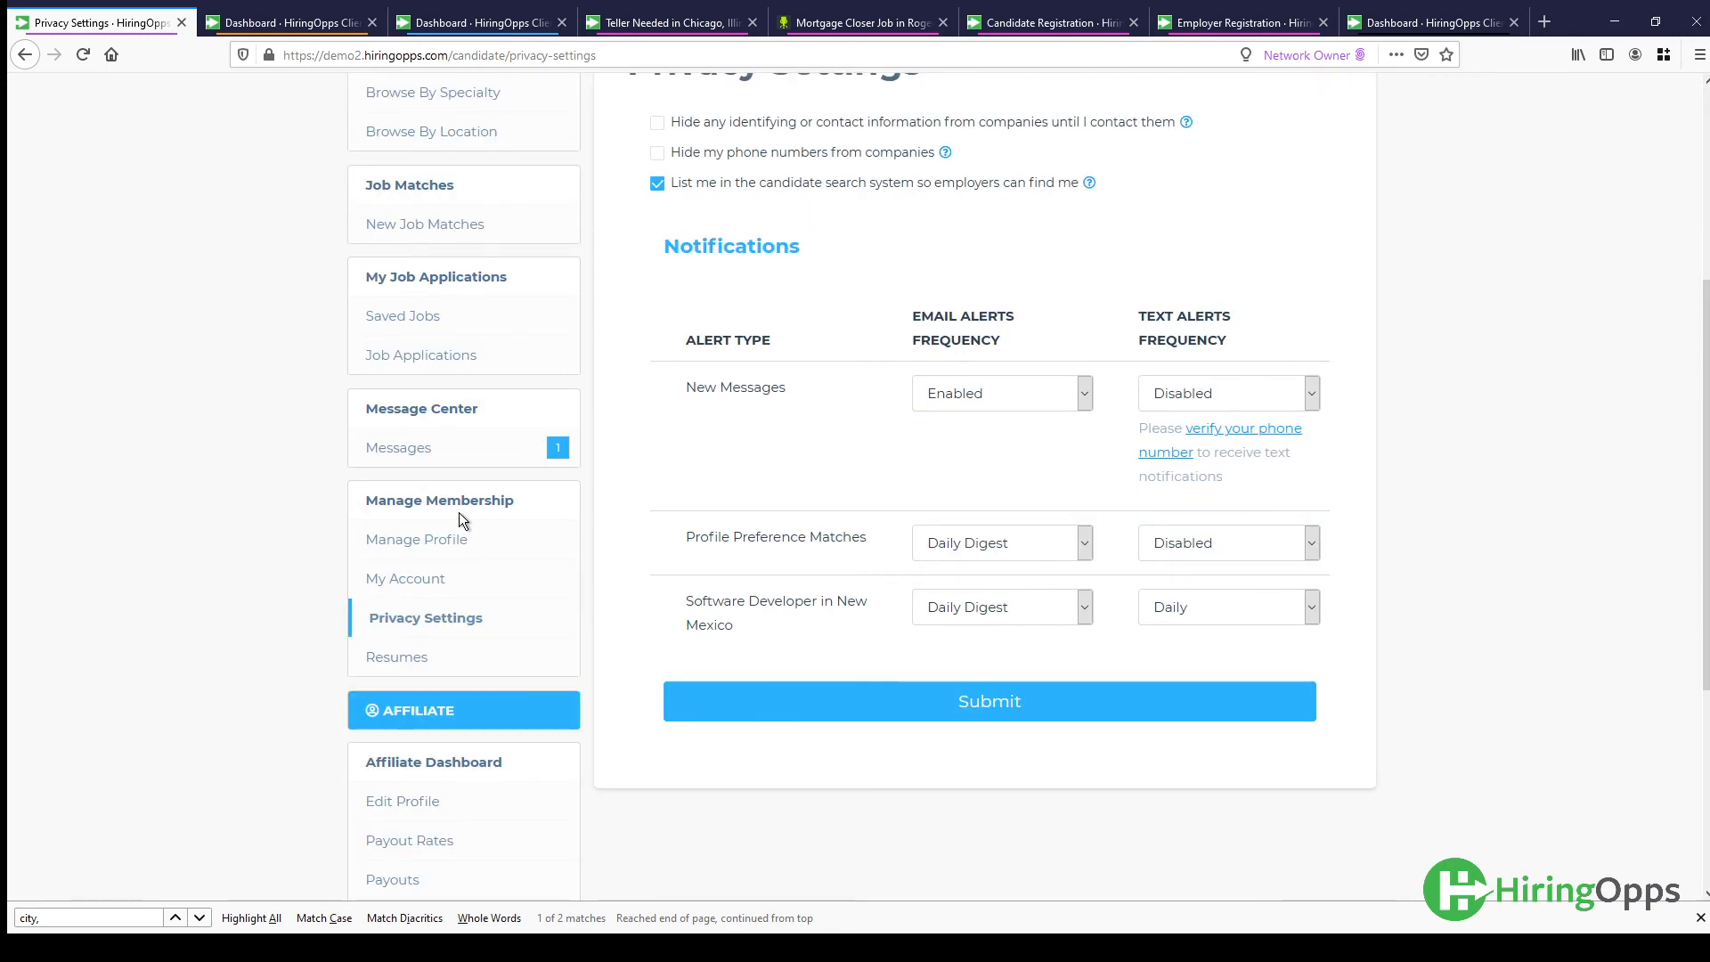
Review the My Account page down to work eligibility and Deactivate Account, then return to top.
click(404, 578)
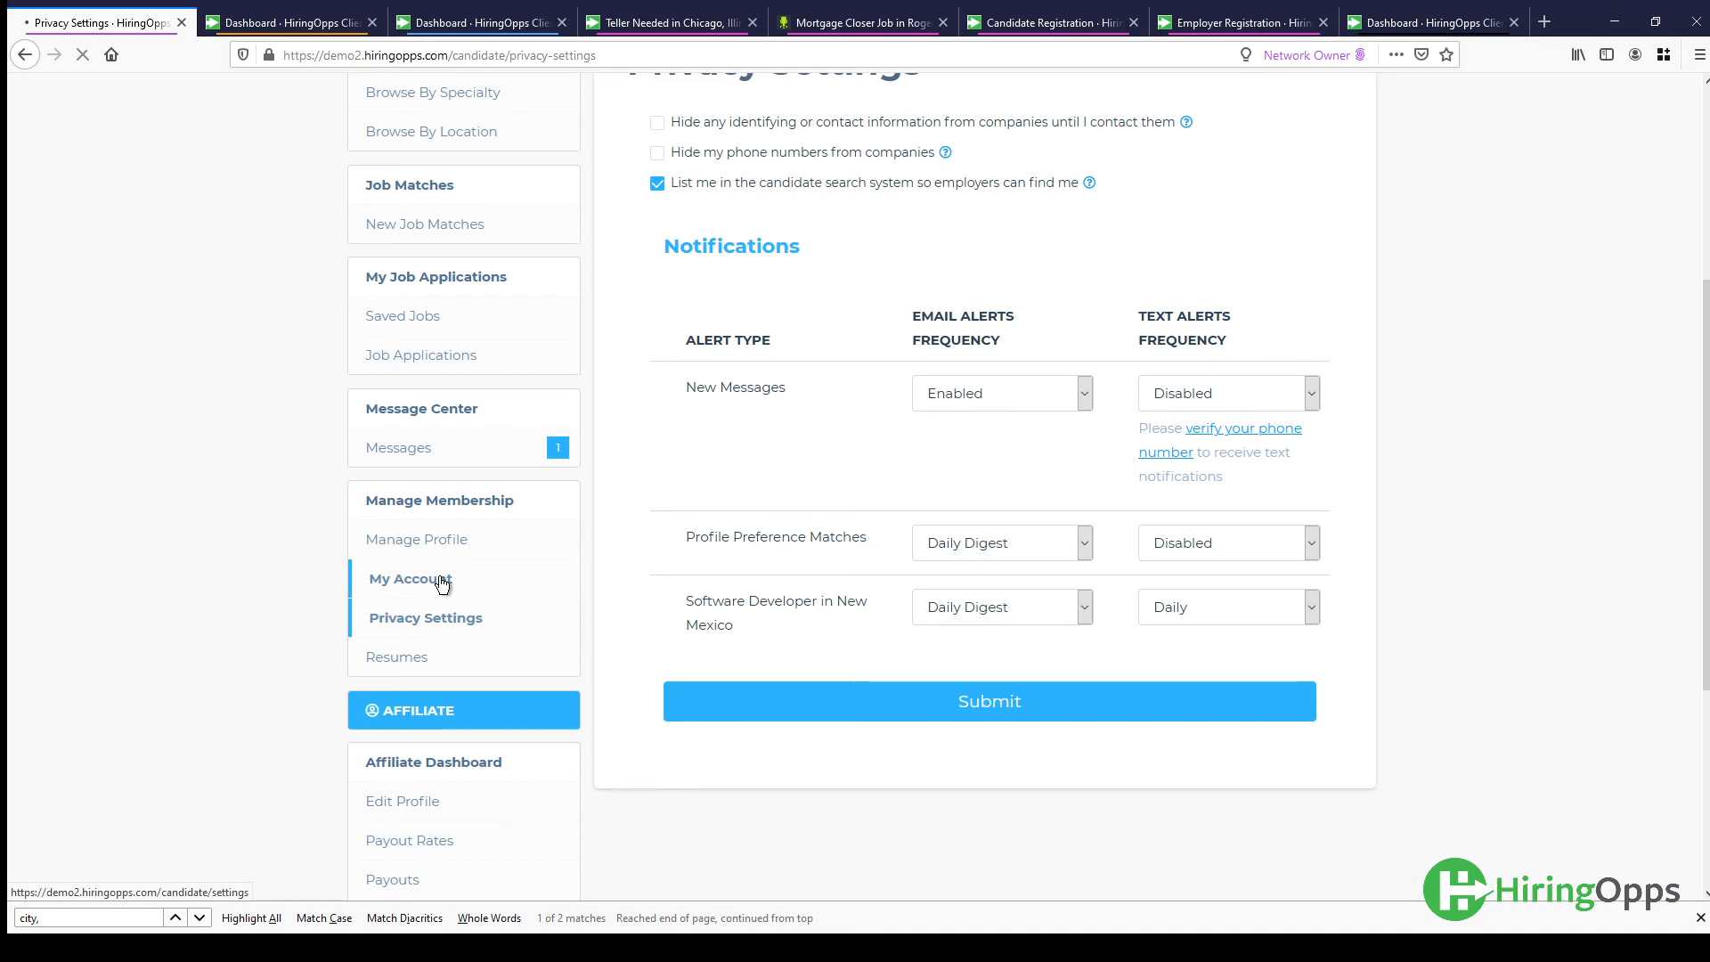
click(411, 578)
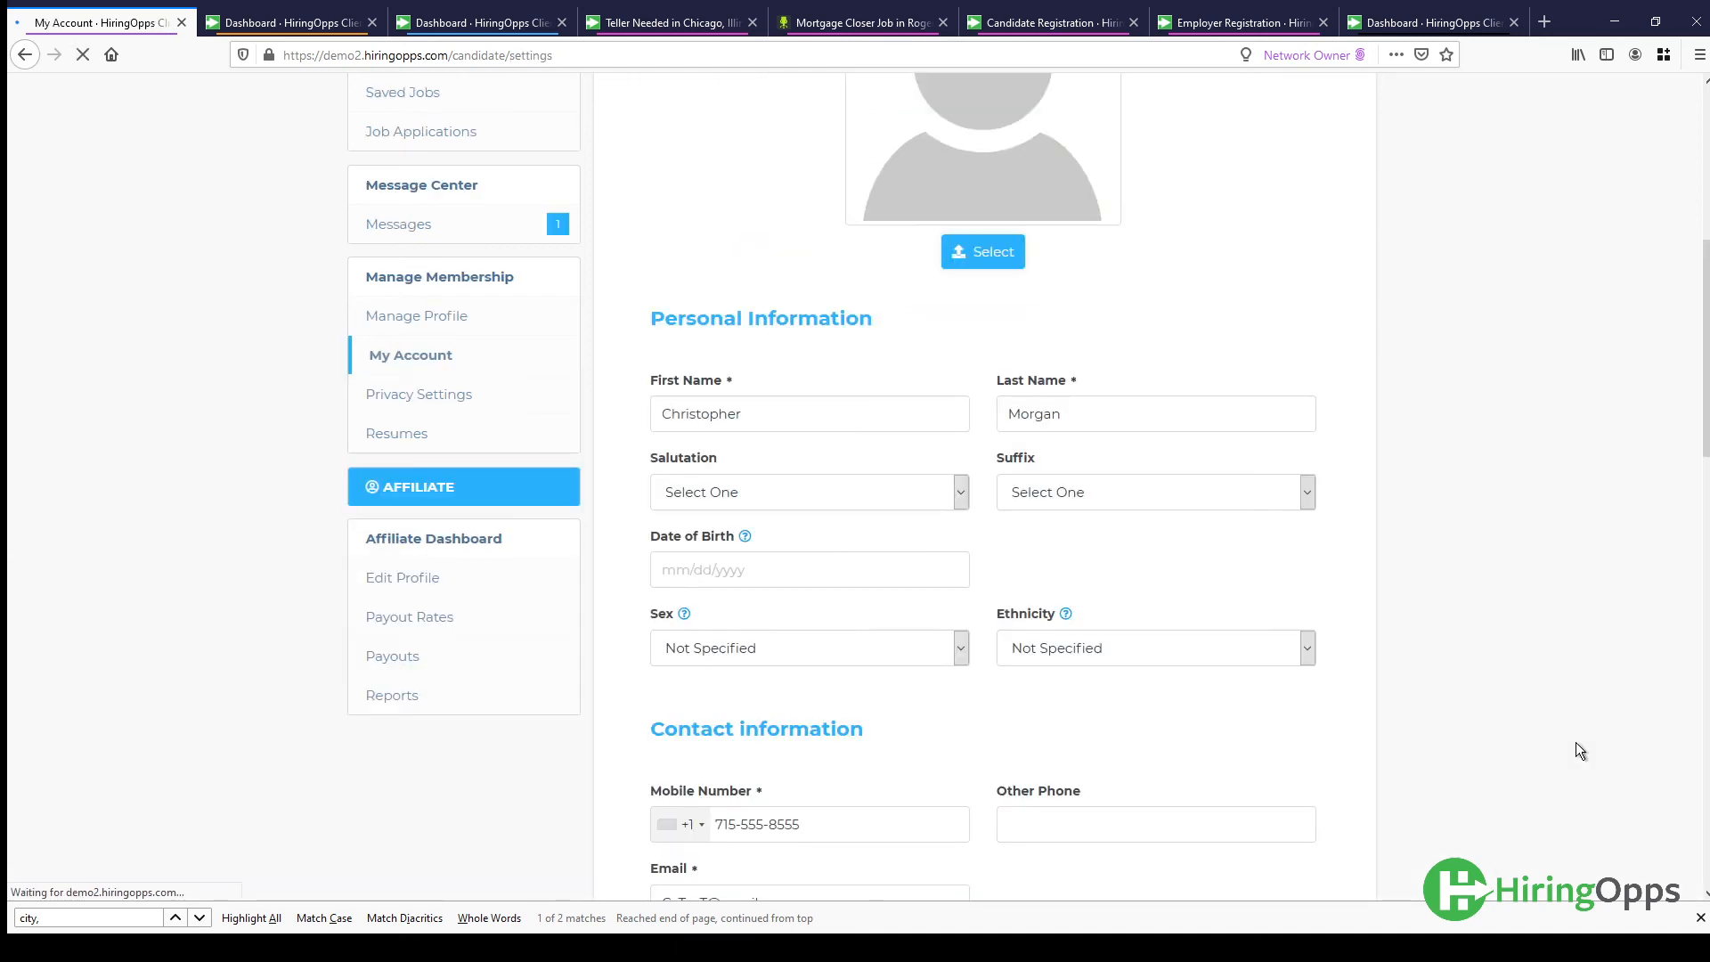
scroll(down, 3)
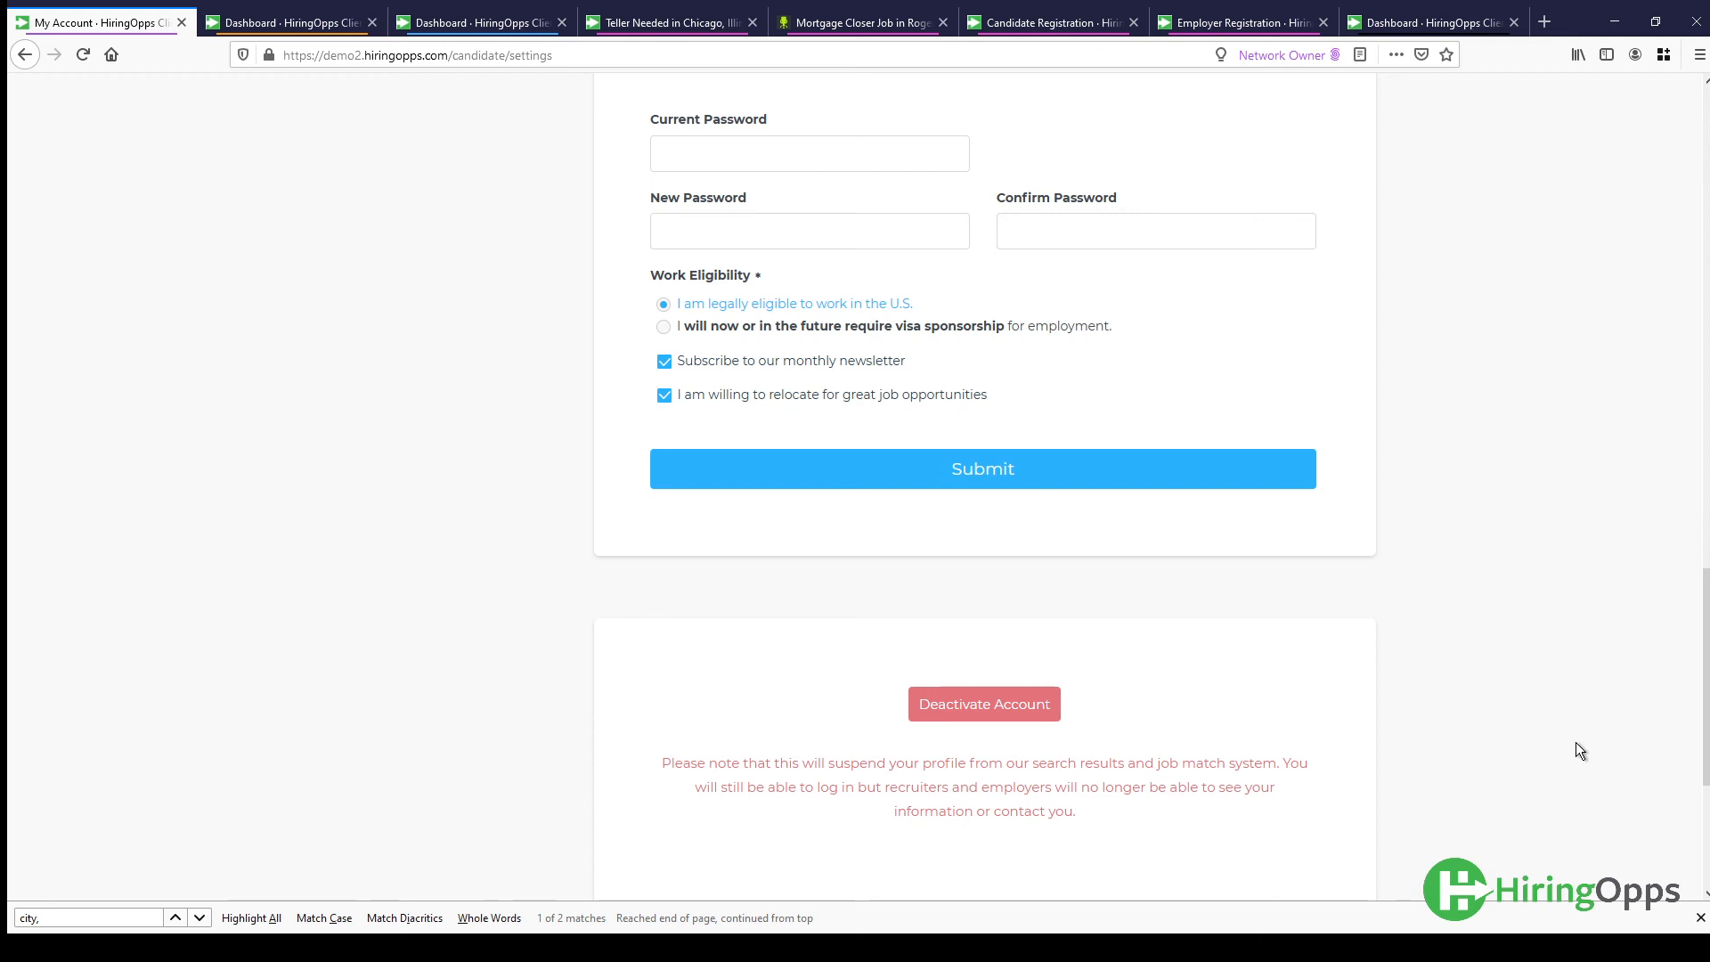
mouse_move(1580, 802)
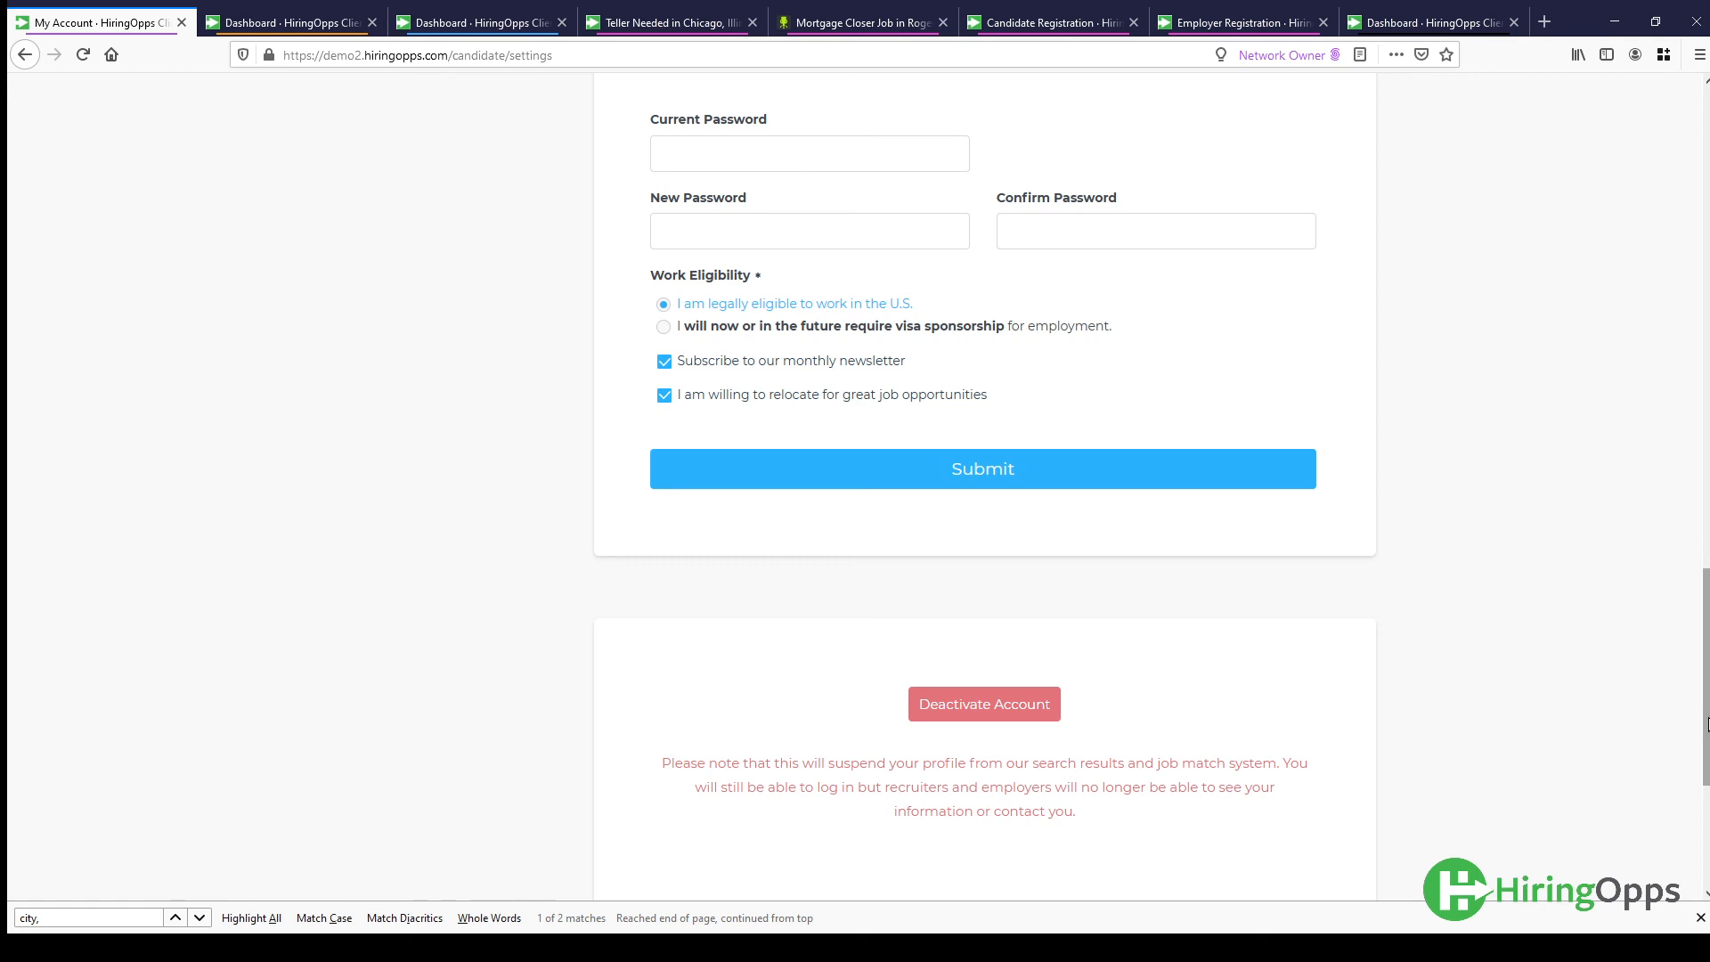
scroll(up, 3)
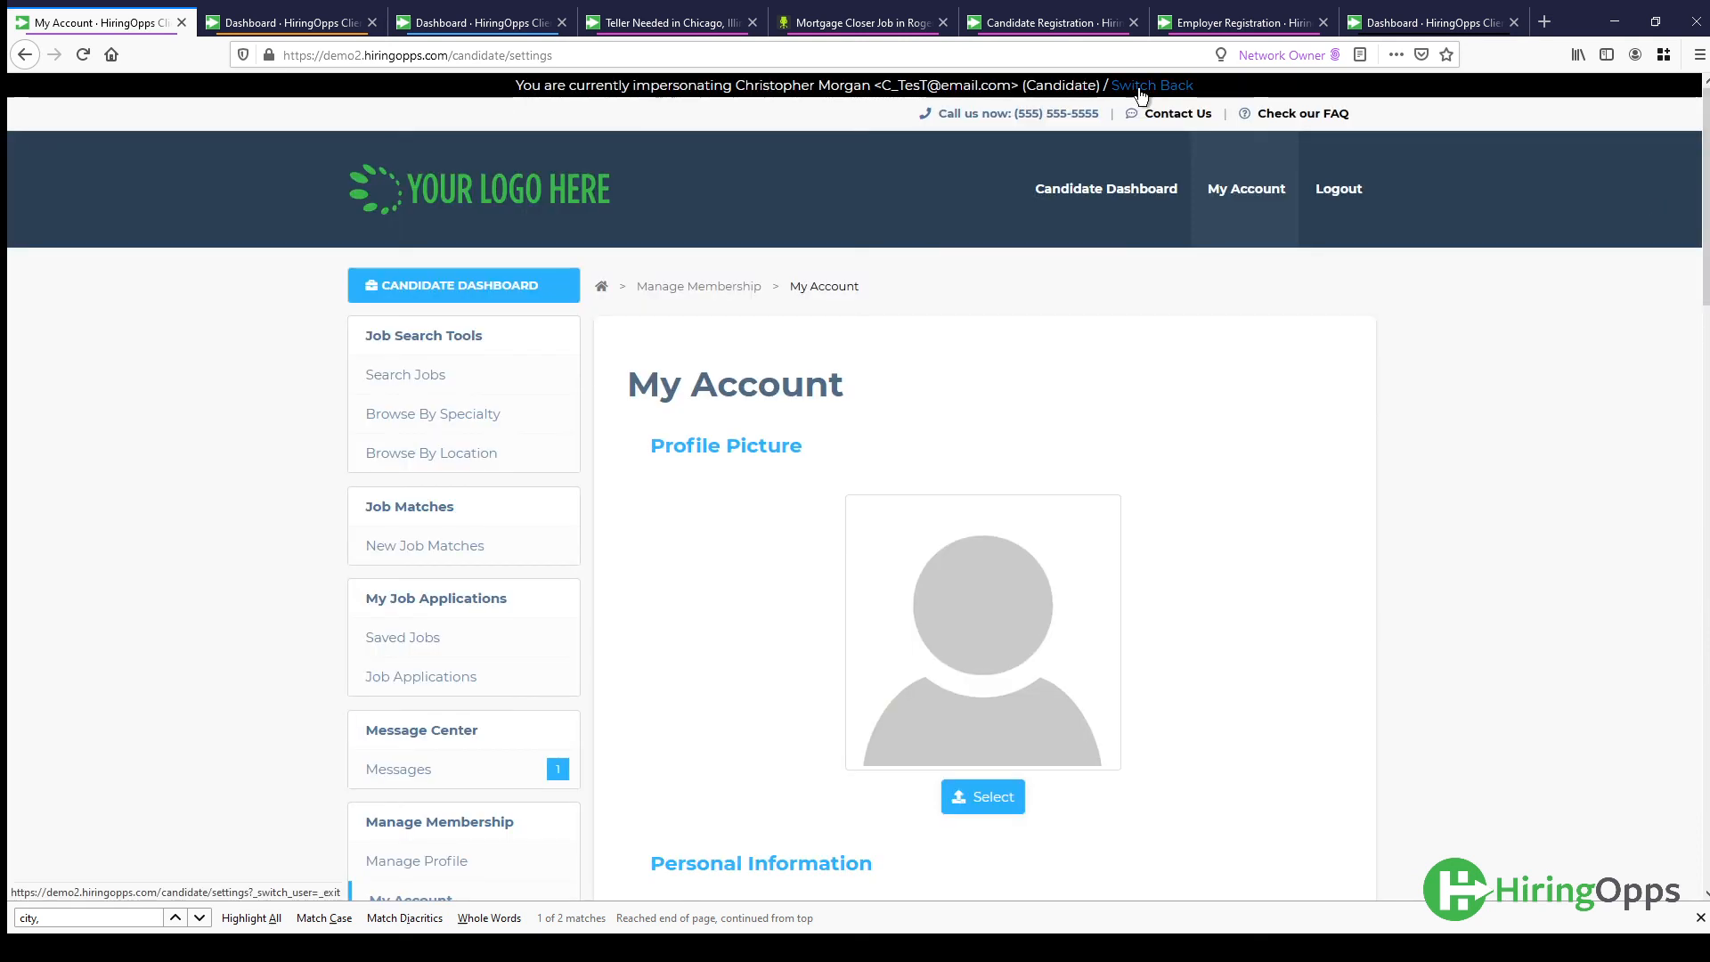
mouse_move(1156, 113)
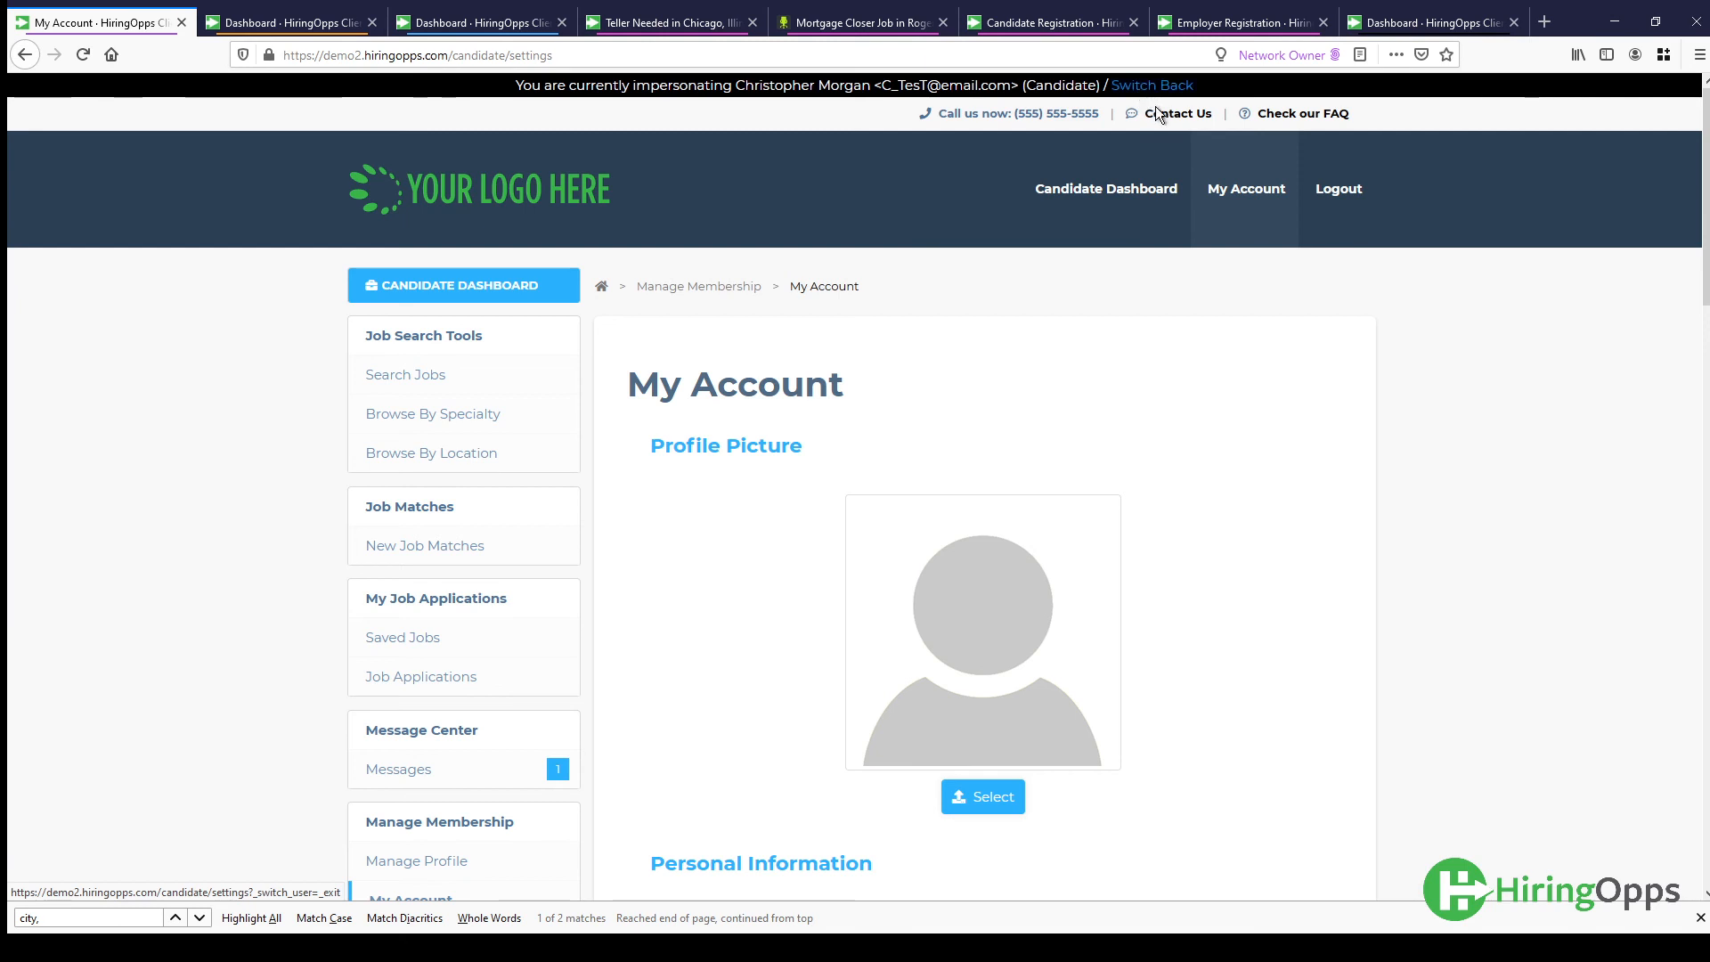
click(1151, 85)
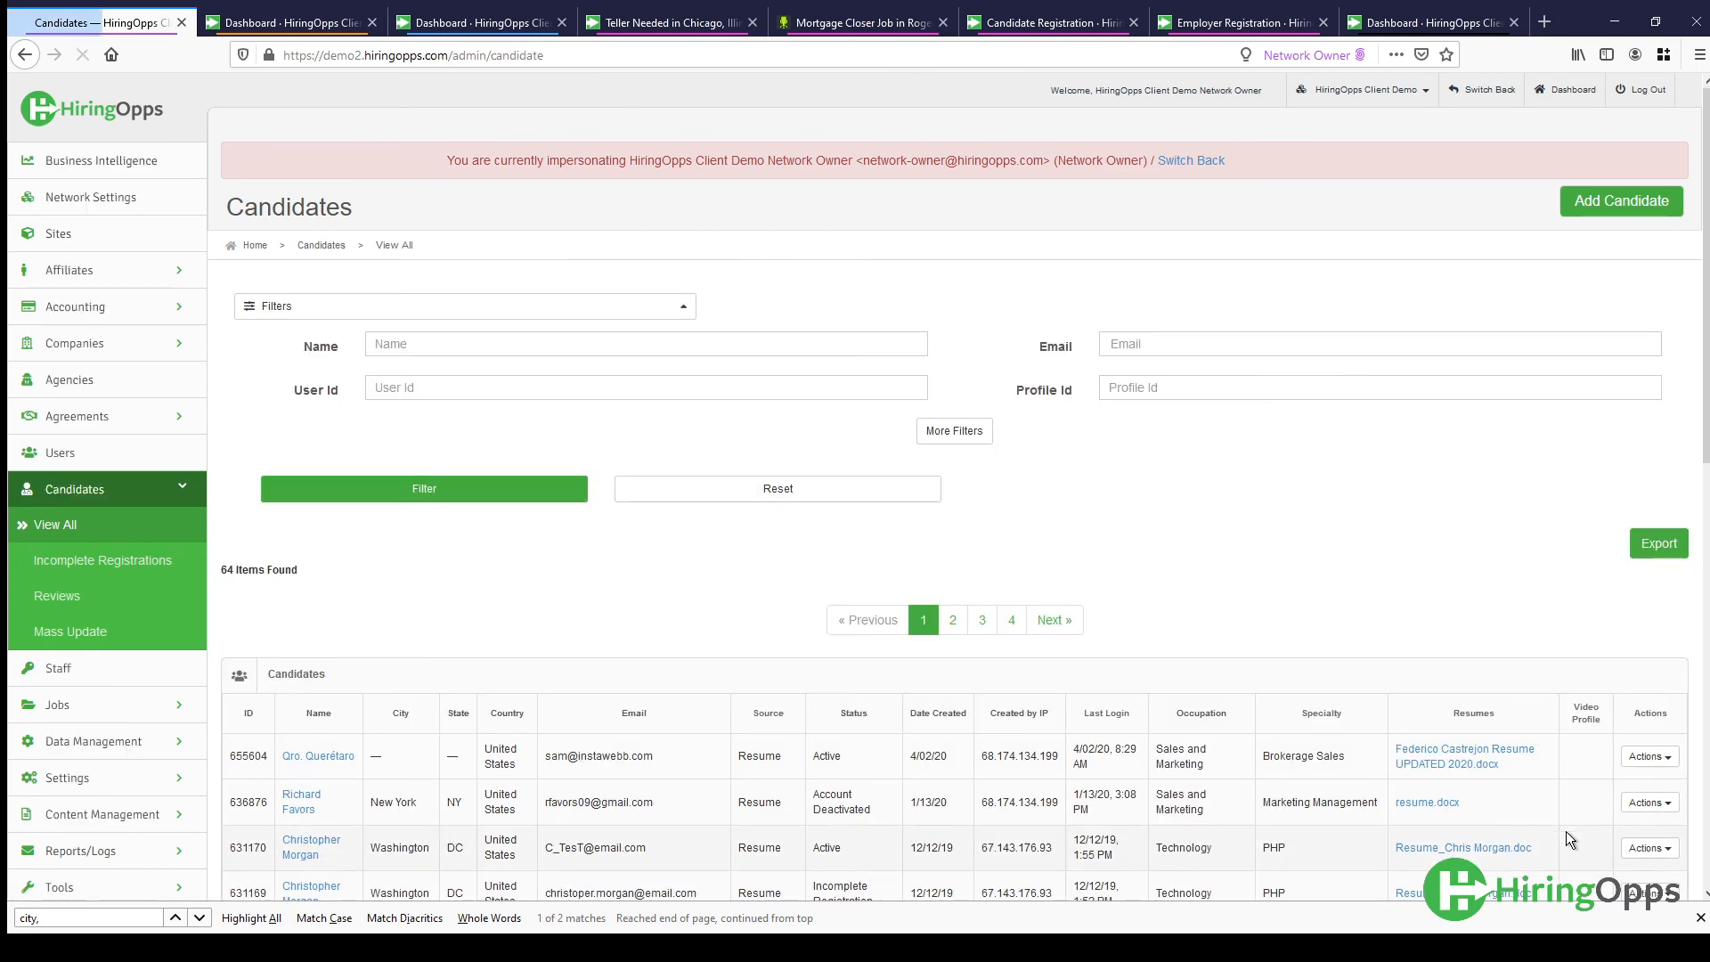
click(1646, 529)
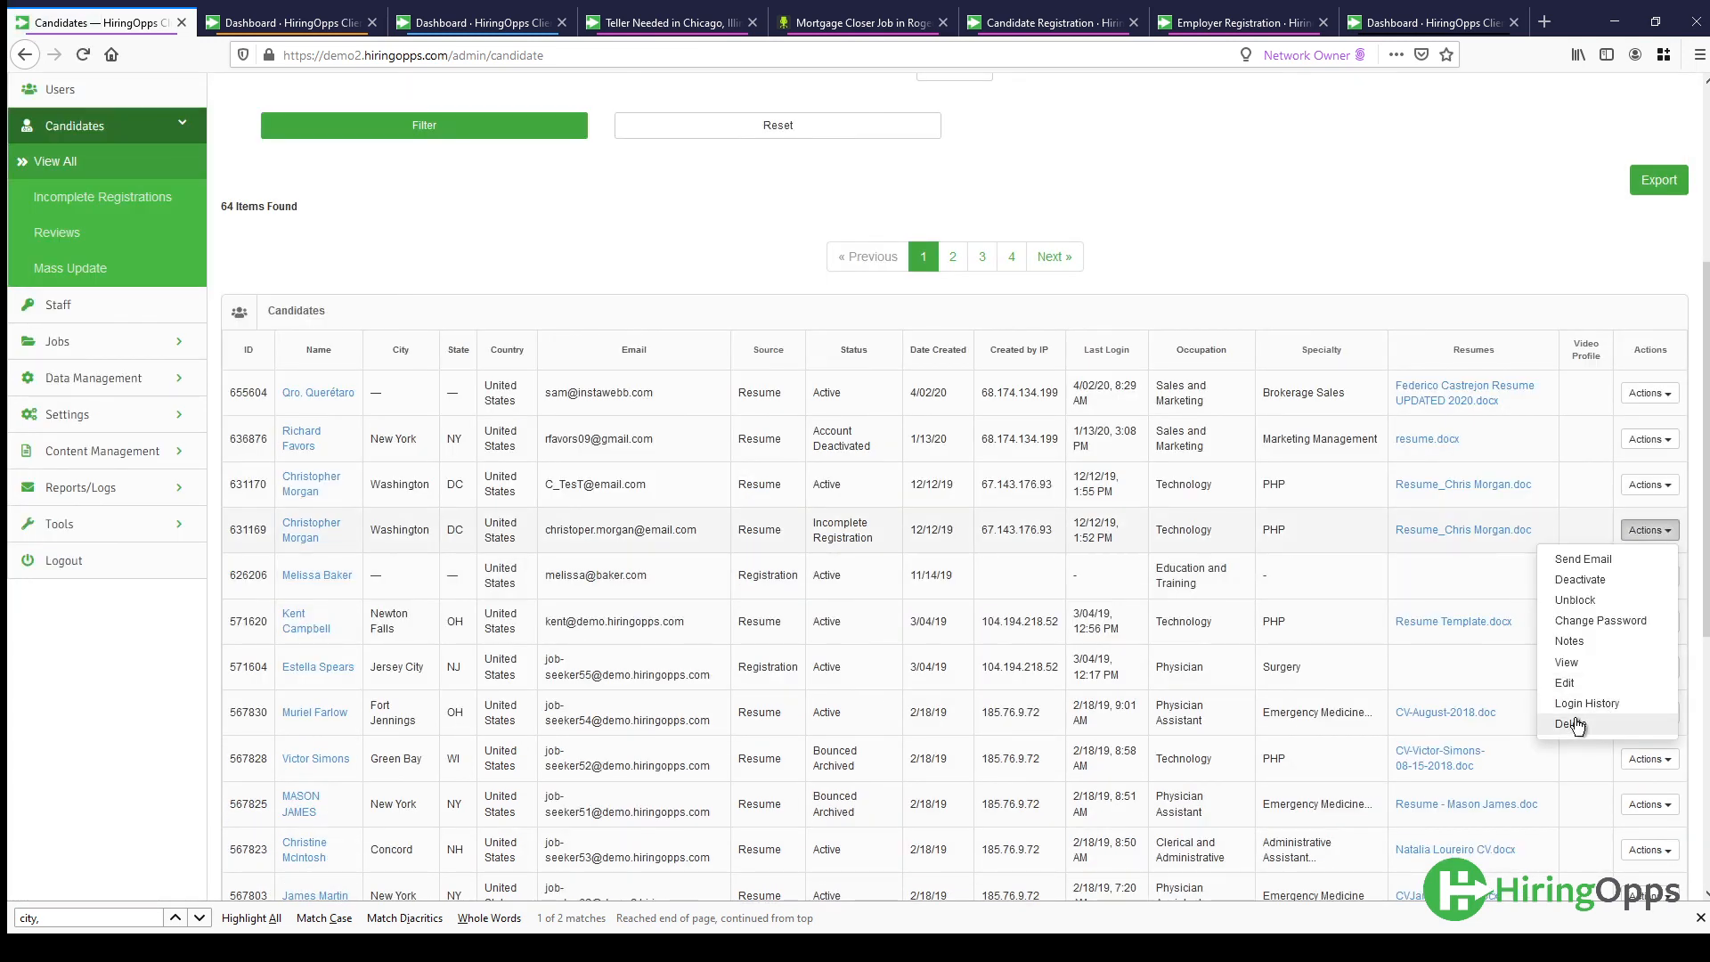
mouse_move(1570, 723)
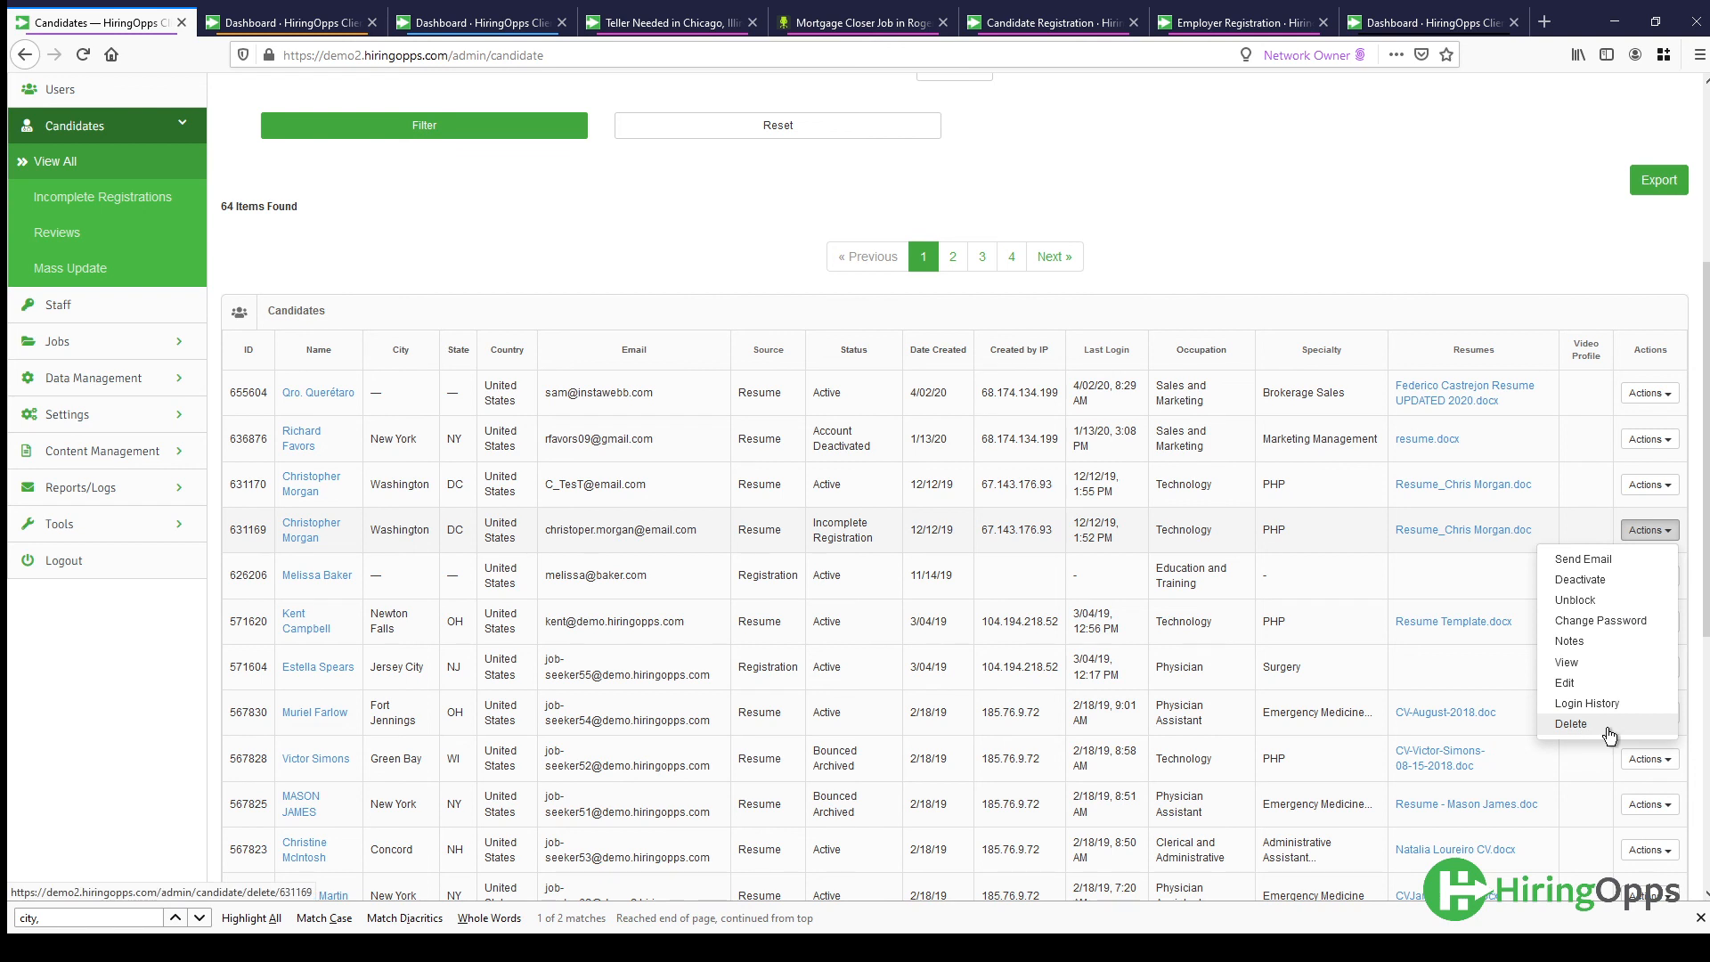